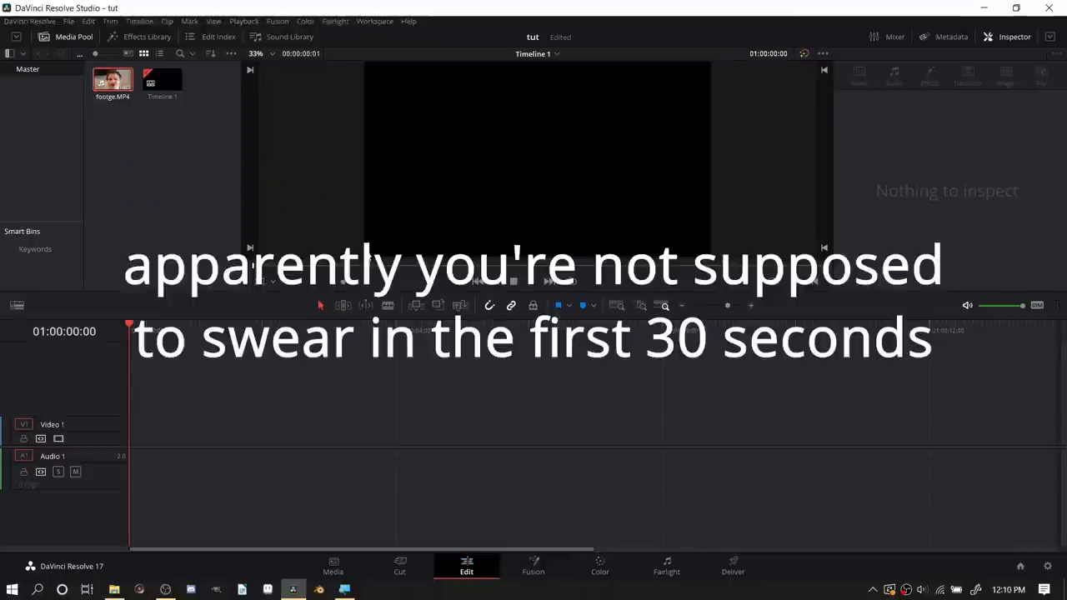
- Place footage.MP4 on the timeline, delete its audio, and make it a New Fusion Clip
{"action": "left_click", "coordinate": [111, 80]}
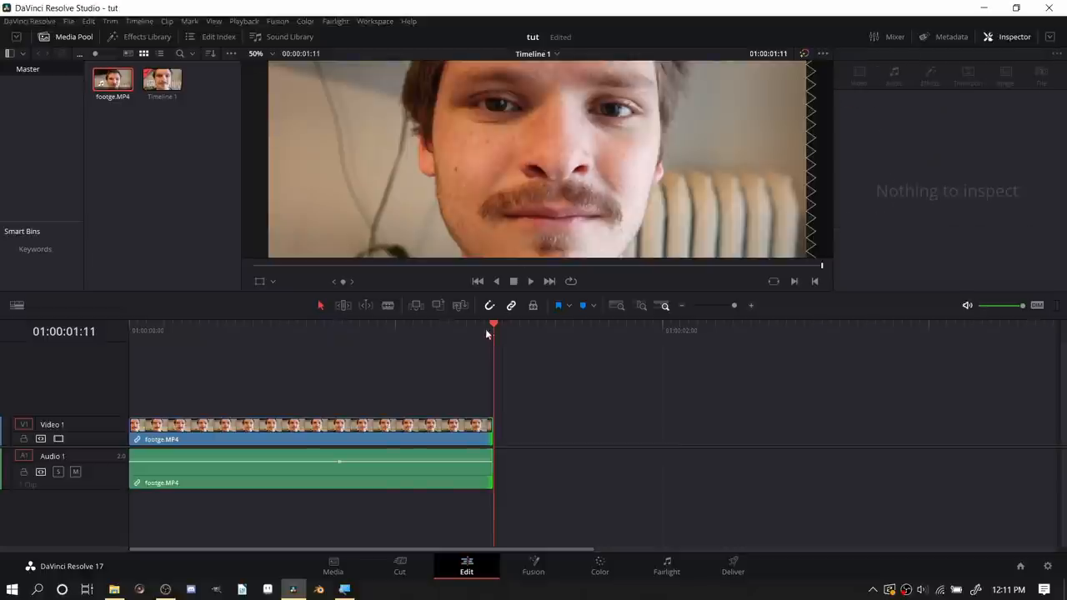
{"action": "left_click", "coordinate": [221, 429]}
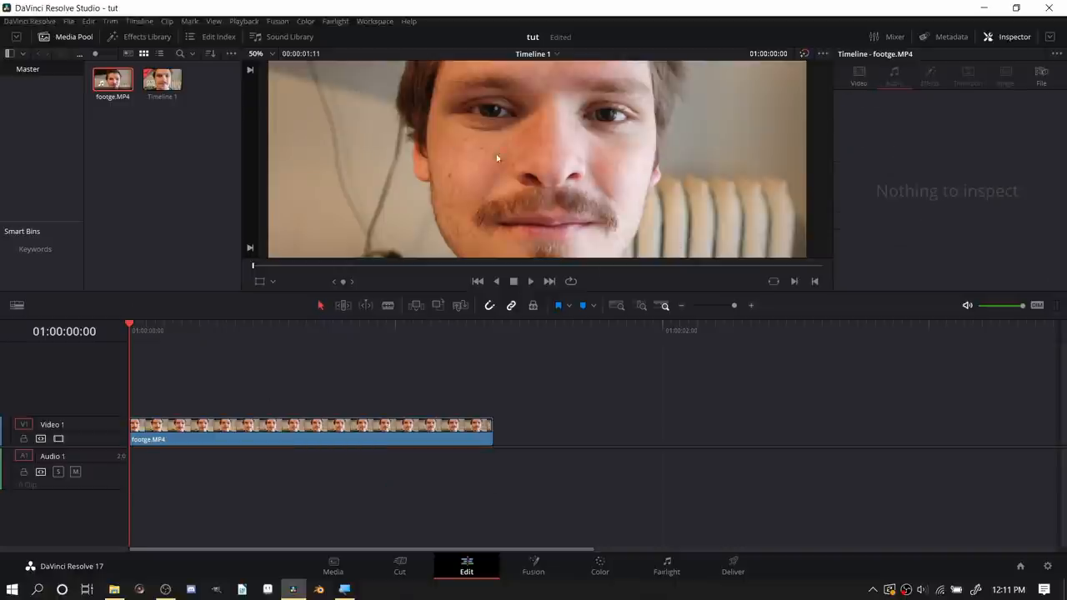
{"action": "right_click", "coordinate": [309, 429]}
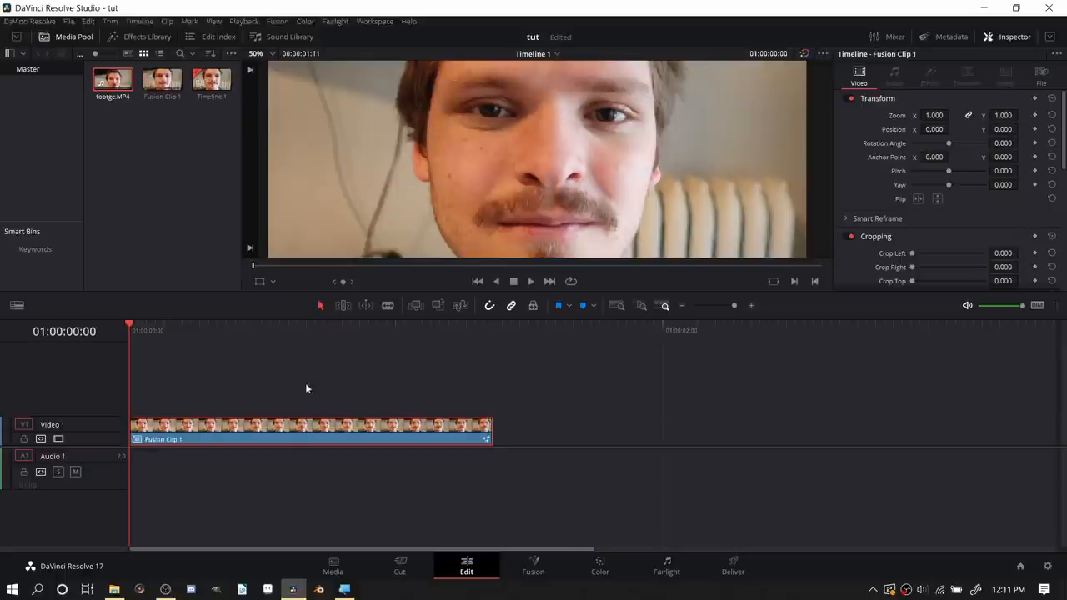
{"action": "mouse_move", "coordinate": [576, 544]}
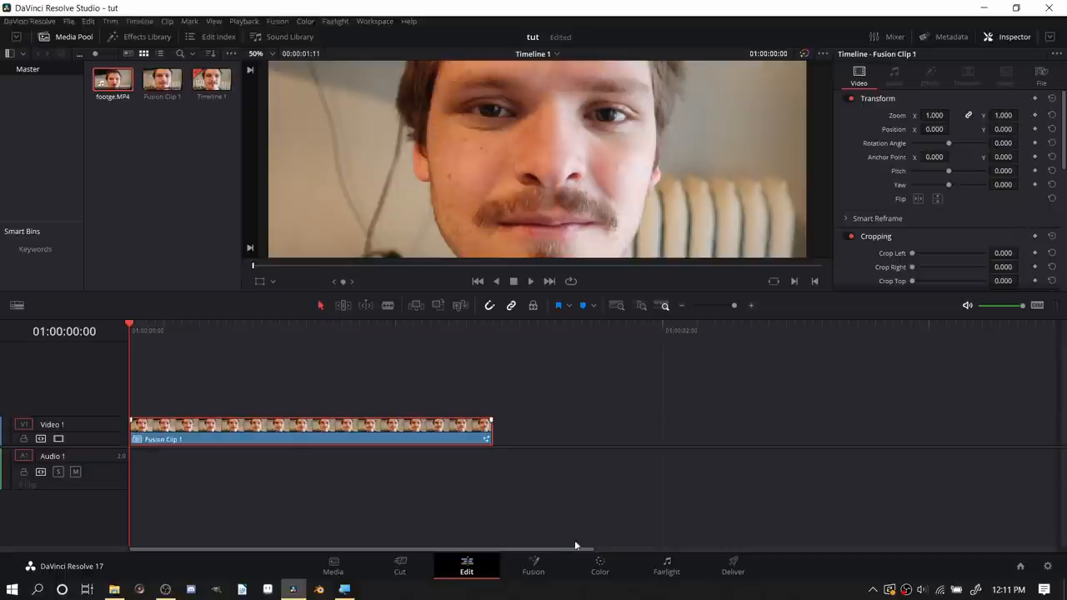
{"action": "mouse_move", "coordinate": [534, 577]}
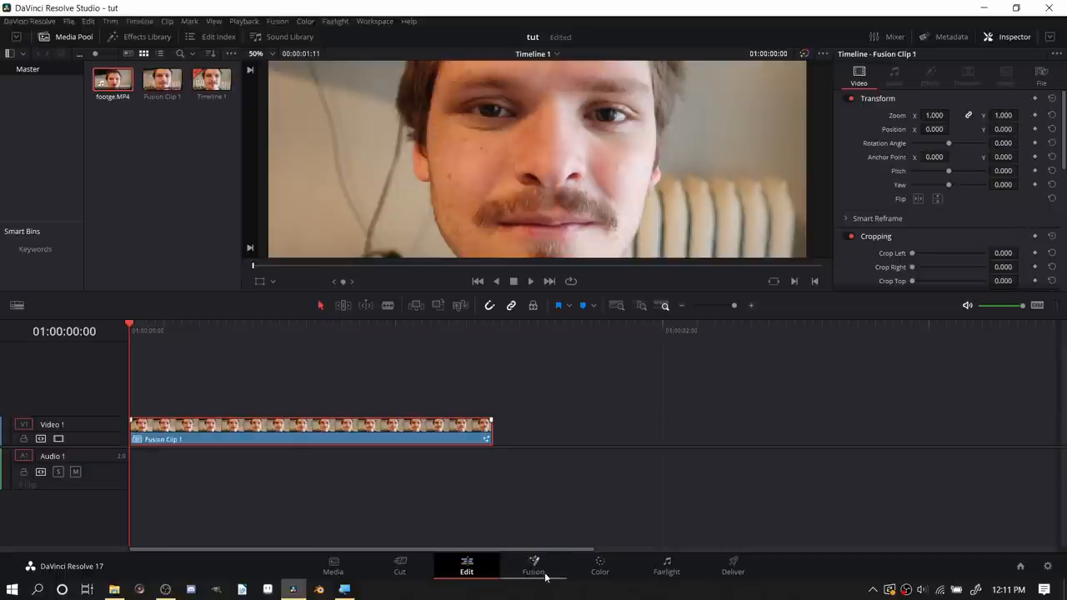
- Switch to the Fusion page to show the clip's MediaIn-to-MediaOut node graph
{"action": "left_click", "coordinate": [532, 567]}
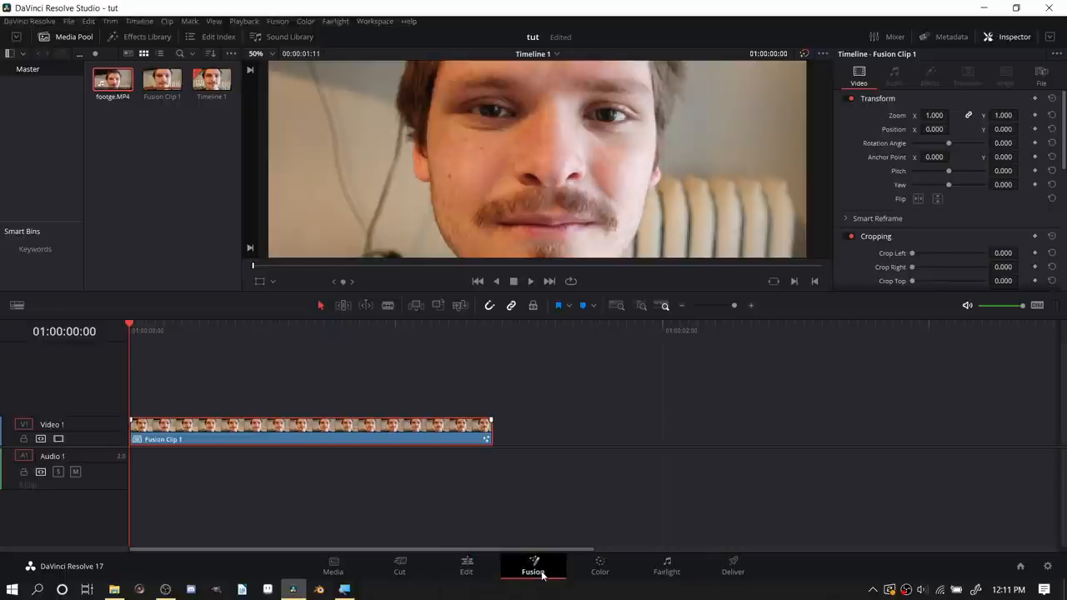
{"action": "left_click", "coordinate": [533, 572]}
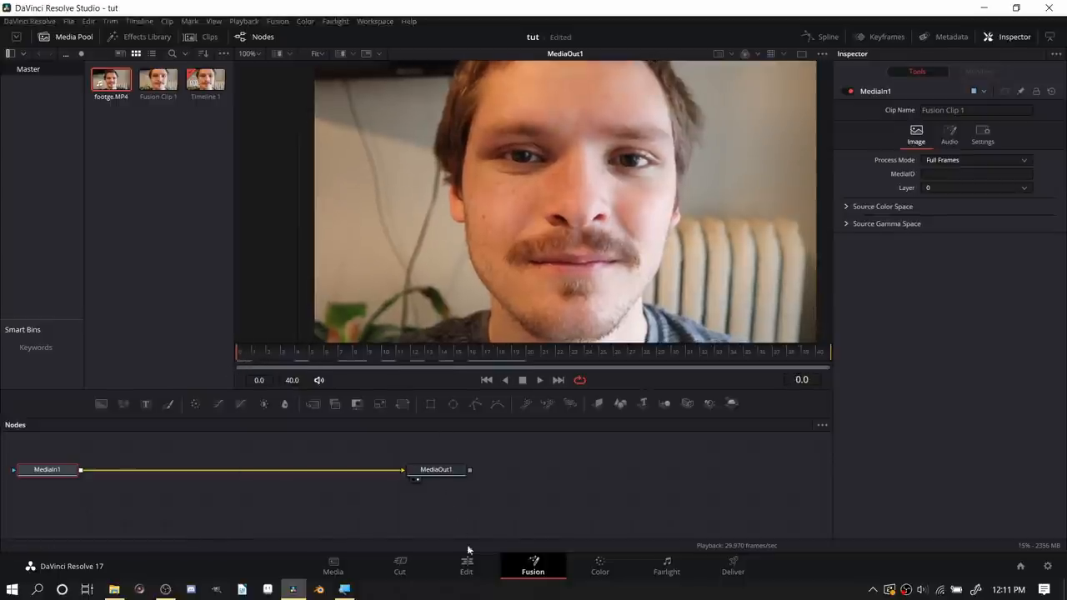
{"action": "left_click", "coordinate": [466, 569]}
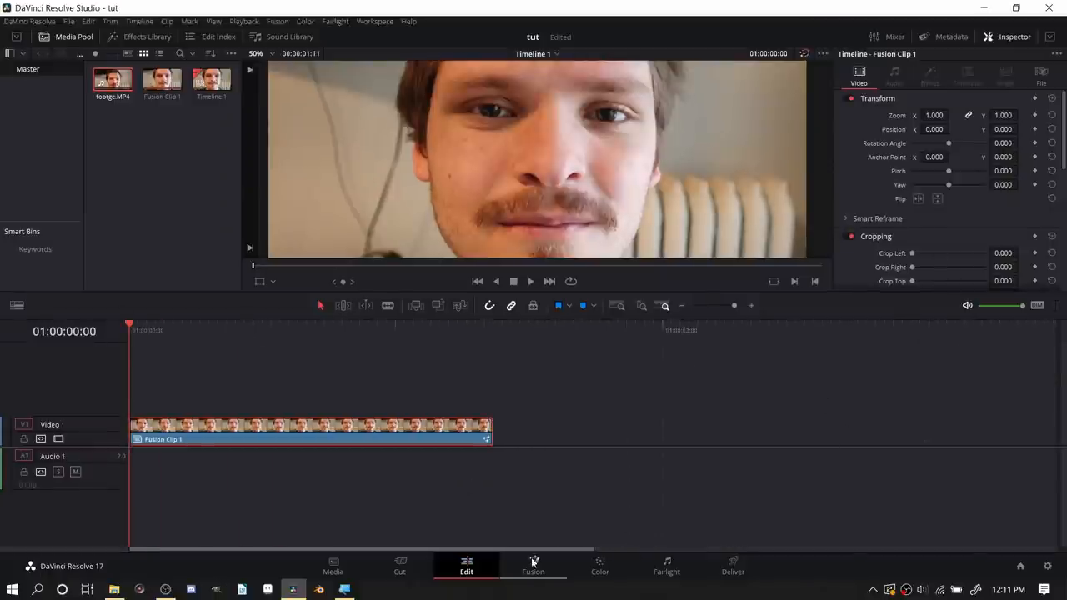
{"action": "left_click", "coordinate": [532, 568]}
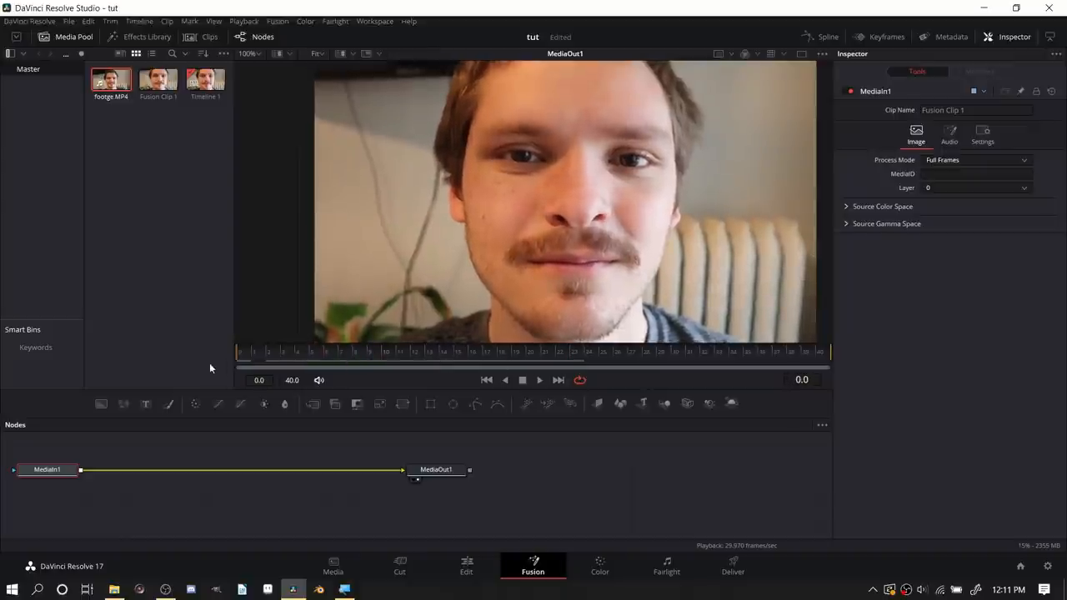
{"action": "mouse_move", "coordinate": [599, 242]}
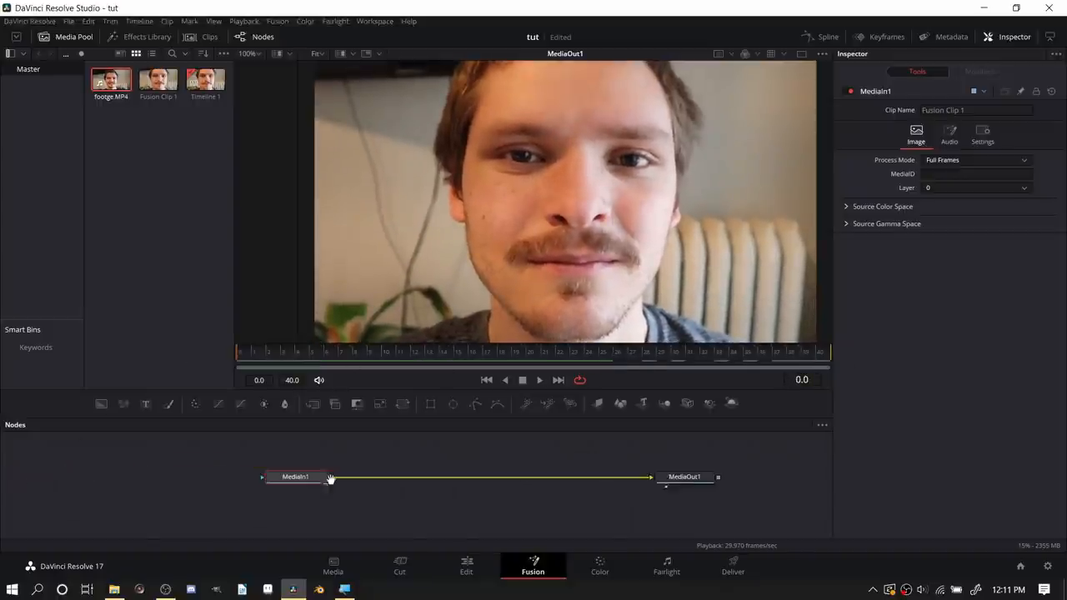
- Insert a Tracker between MediaIn1 and MediaOut1 and track the point below the nose forward
{"action": "left_click", "coordinate": [300, 478]}
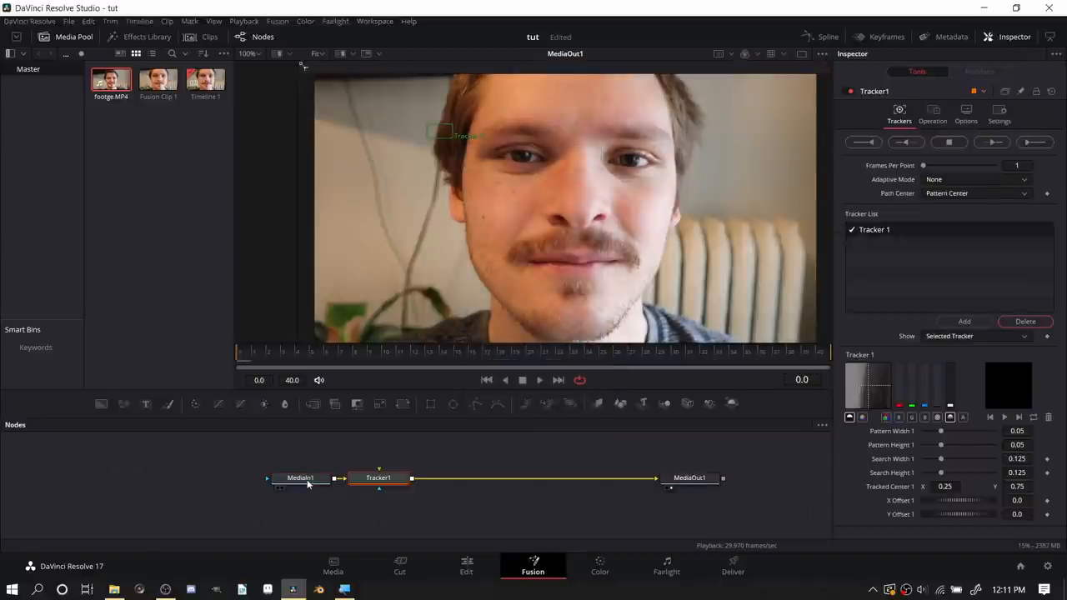
{"action": "left_click_drag", "start_coordinate": [442, 136], "coordinate": [606, 227]}
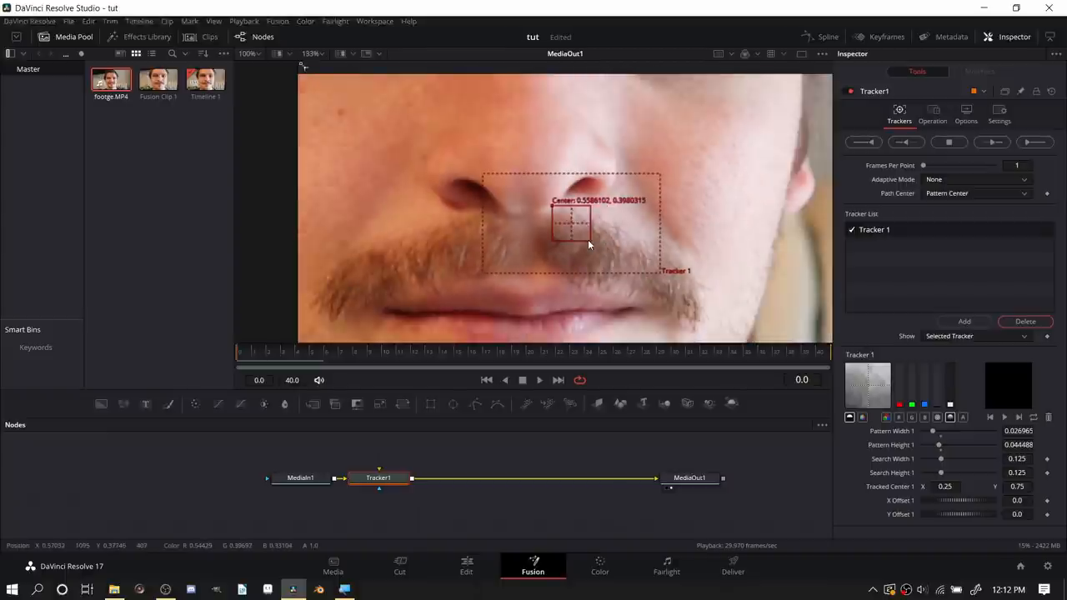
{"action": "left_click", "coordinate": [992, 142]}
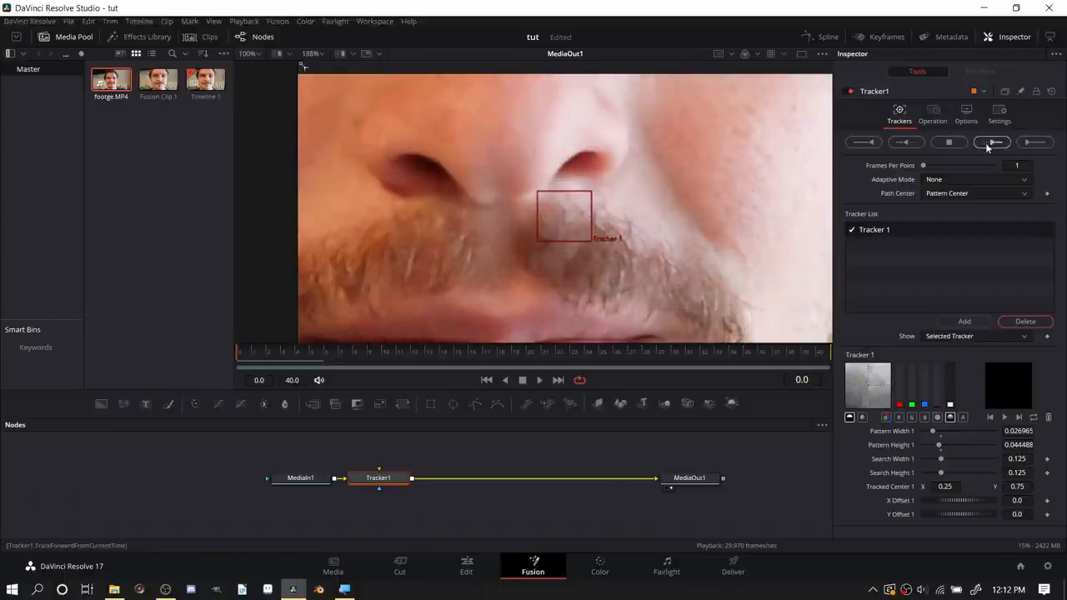
{"action": "left_click", "coordinate": [992, 141]}
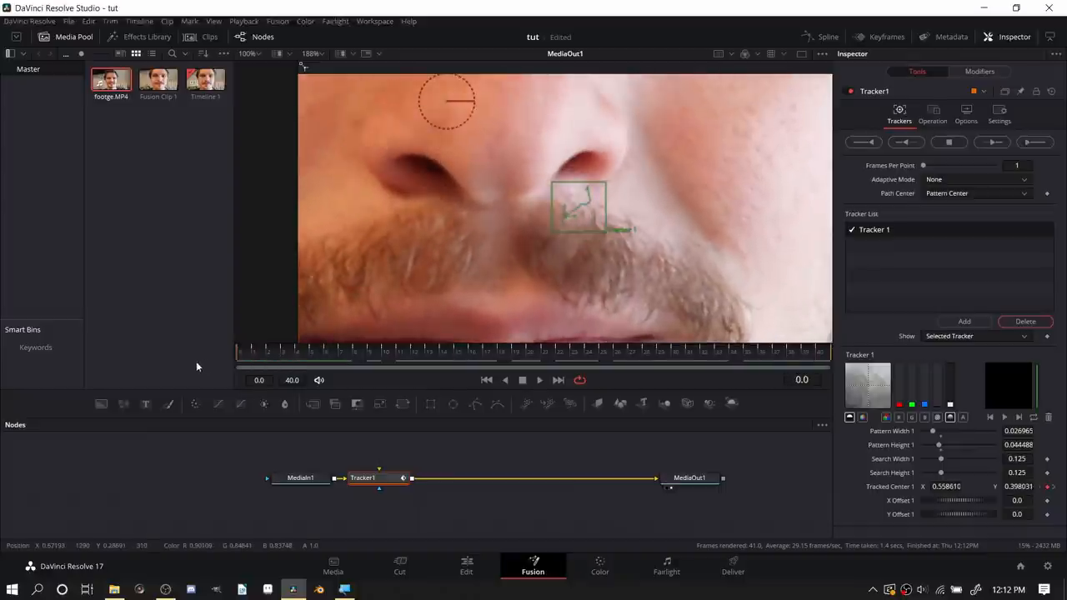
{"action": "mouse_move", "coordinate": [592, 530]}
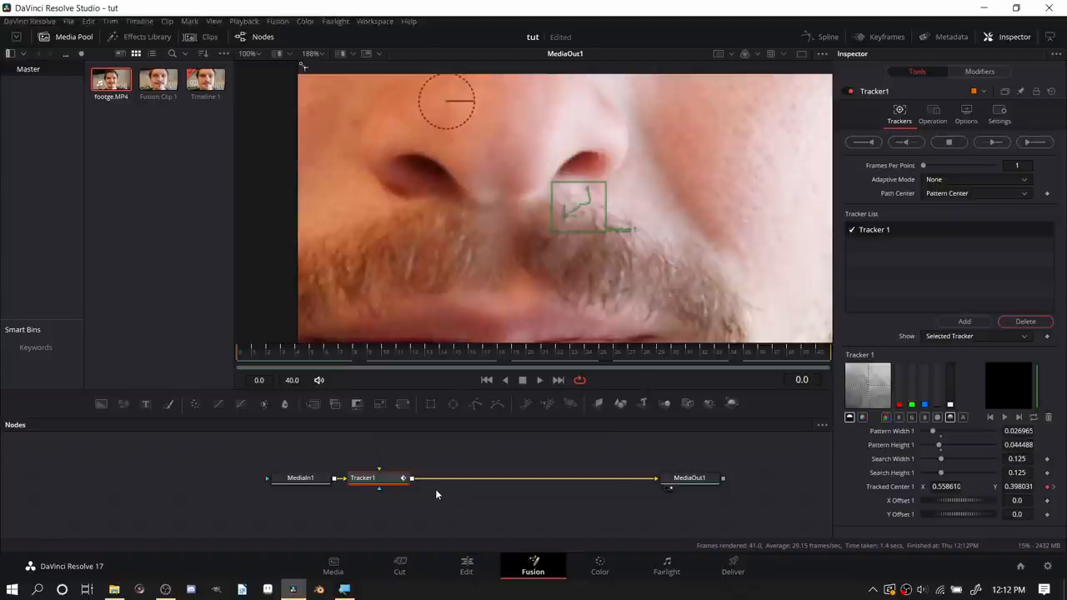
{"action": "left_click", "coordinate": [599, 566]}
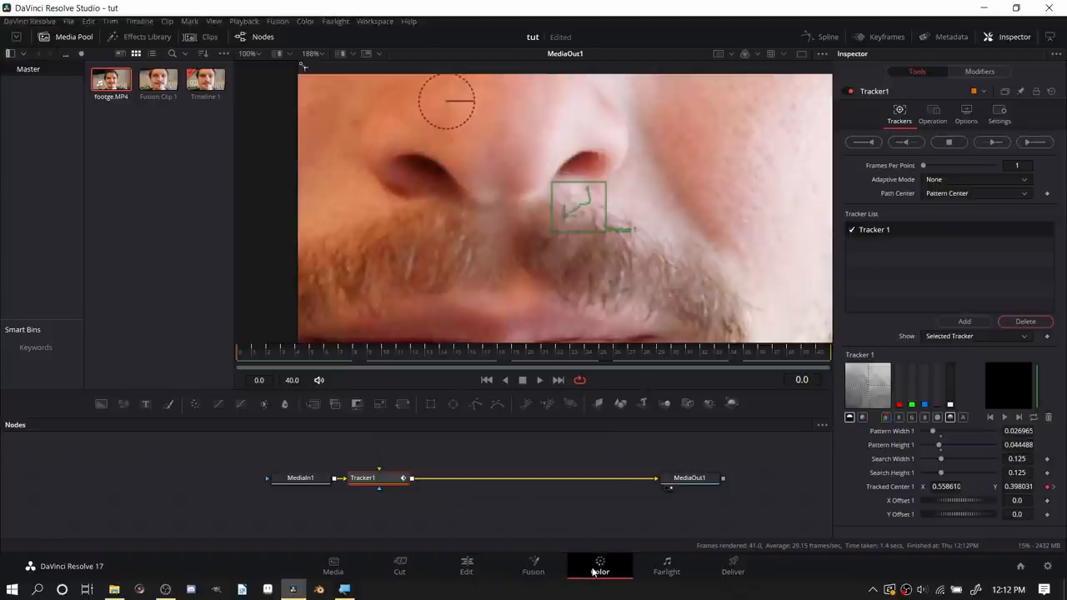
- On the Color page, grab a still of the face frame and export it as 'free'
{"action": "left_click", "coordinate": [600, 567]}
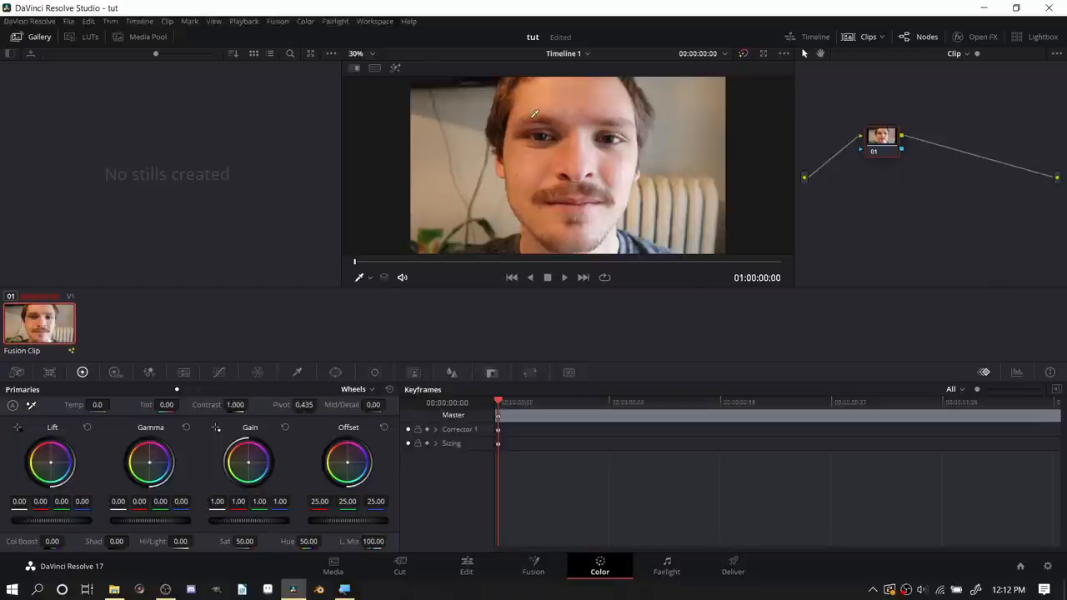
{"action": "left_click", "coordinate": [360, 277]}
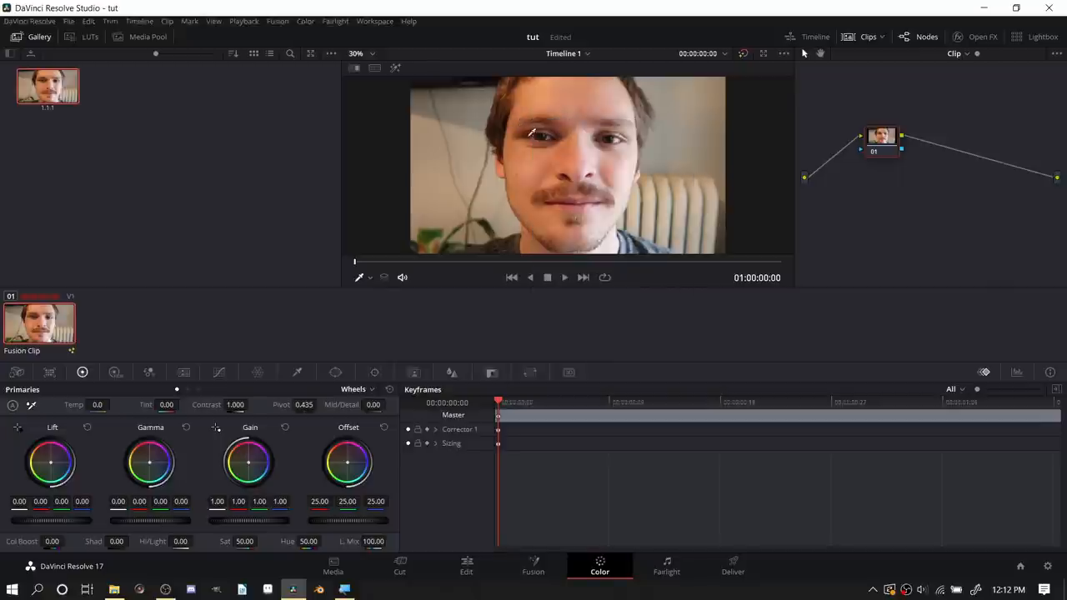
{"action": "right_click", "coordinate": [46, 86]}
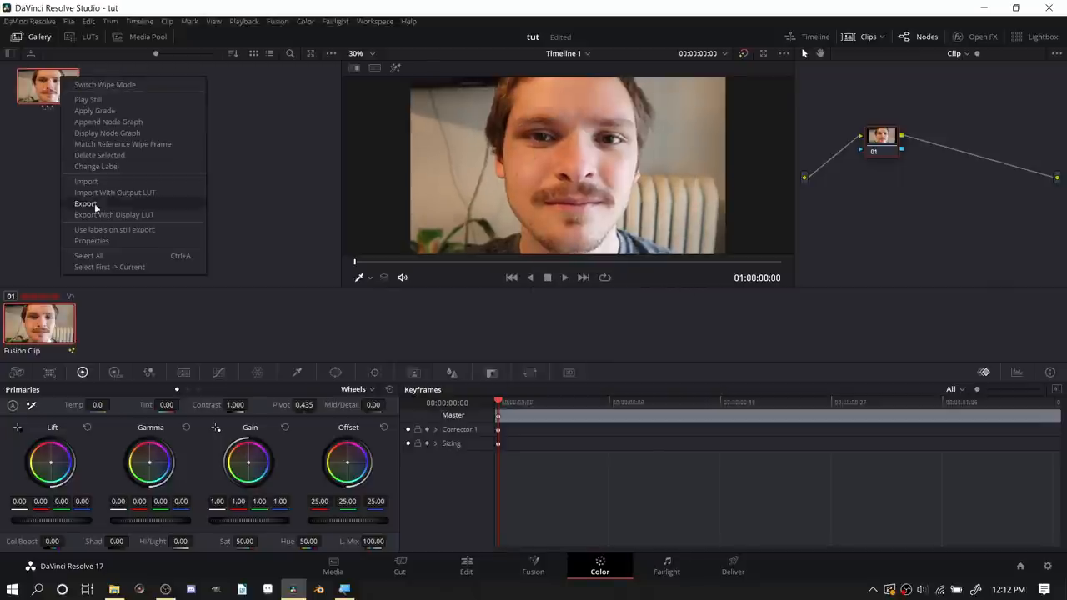
{"action": "left_click", "coordinate": [86, 204]}
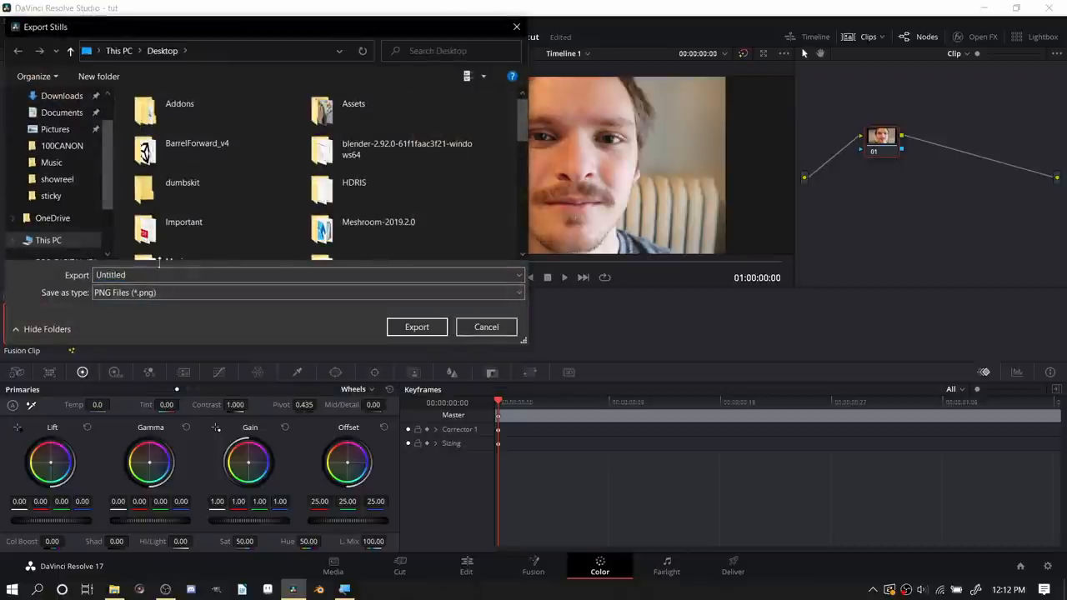
{"action": "type", "text": "free"}
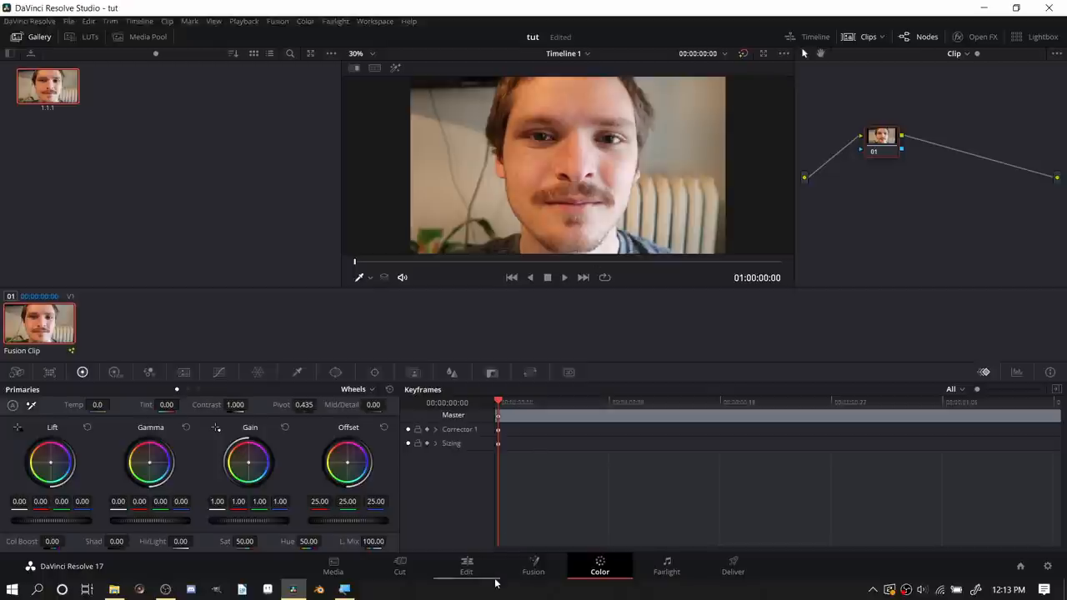
{"action": "mouse_move", "coordinate": [526, 573]}
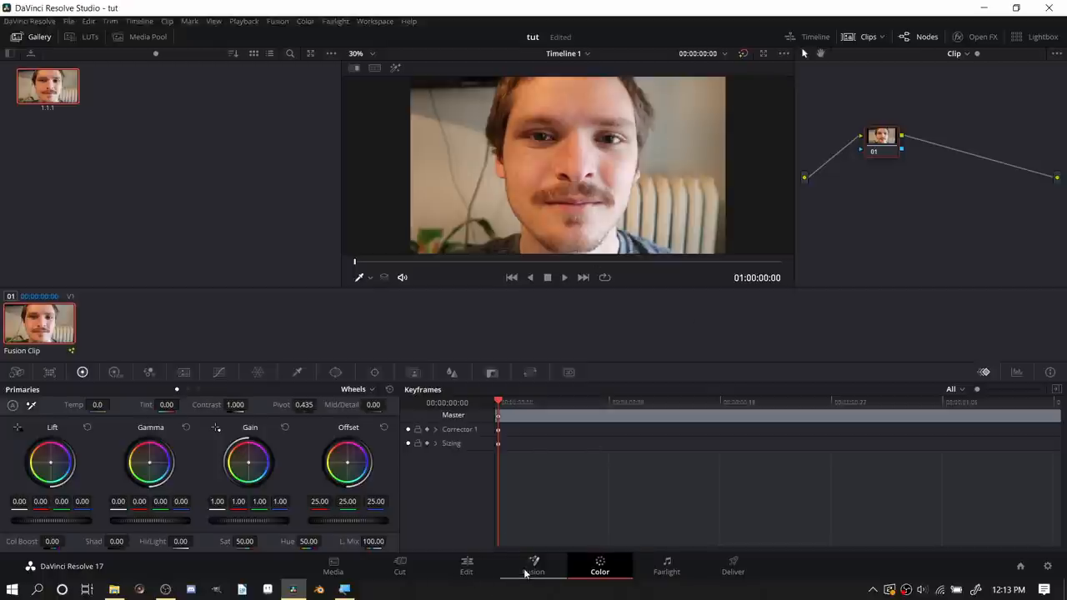
- Back in Fusion, search File Explorer for 'free' and bring freeze_1.1.1.png in as MediaIn2
{"action": "left_click", "coordinate": [532, 565]}
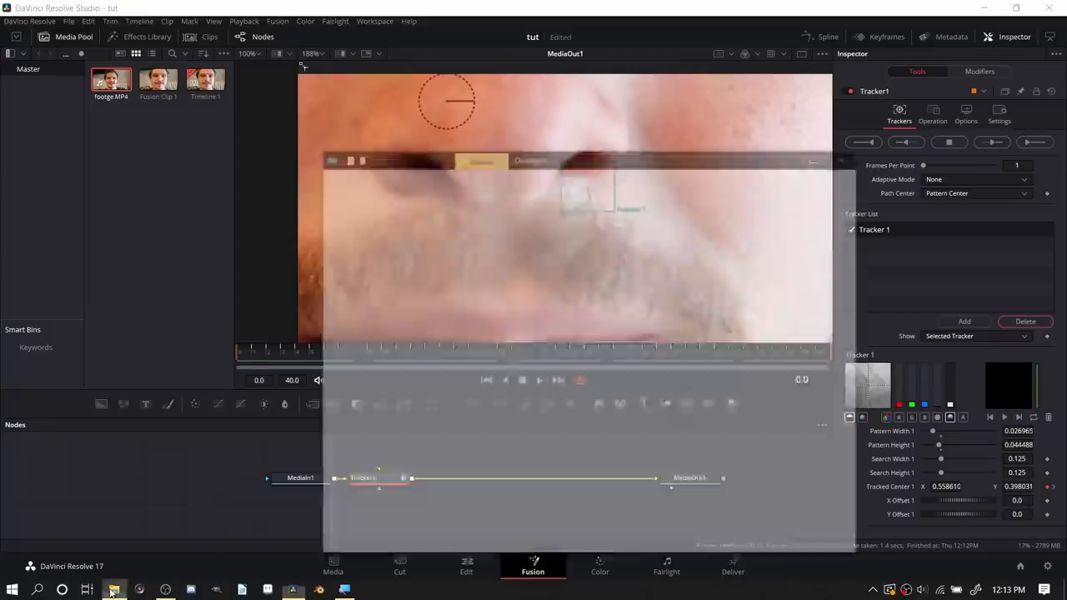
{"action": "left_click", "coordinate": [115, 586]}
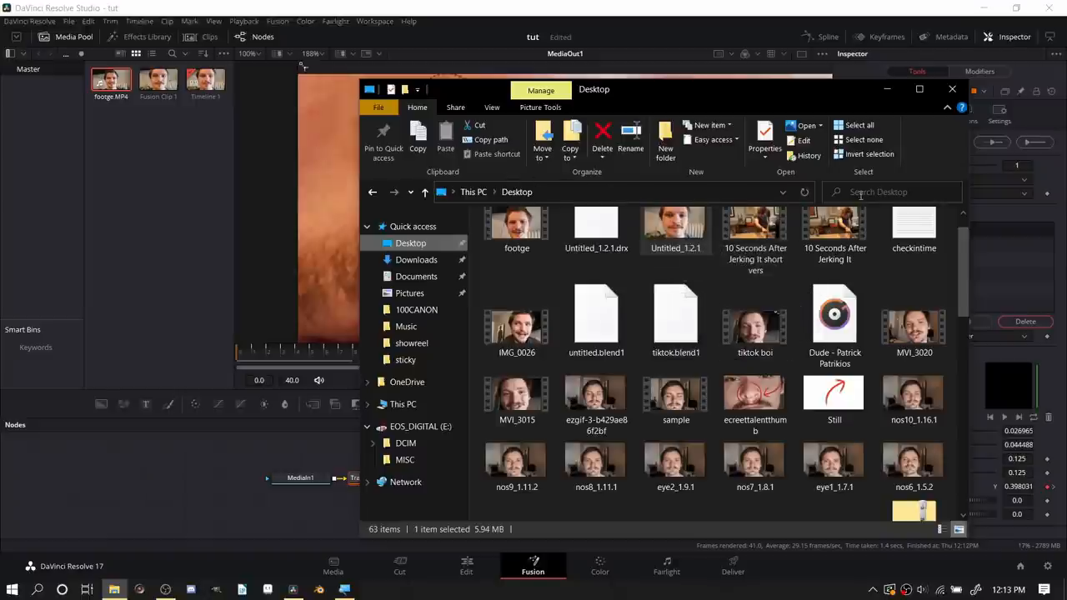
{"action": "type", "text": "free"}
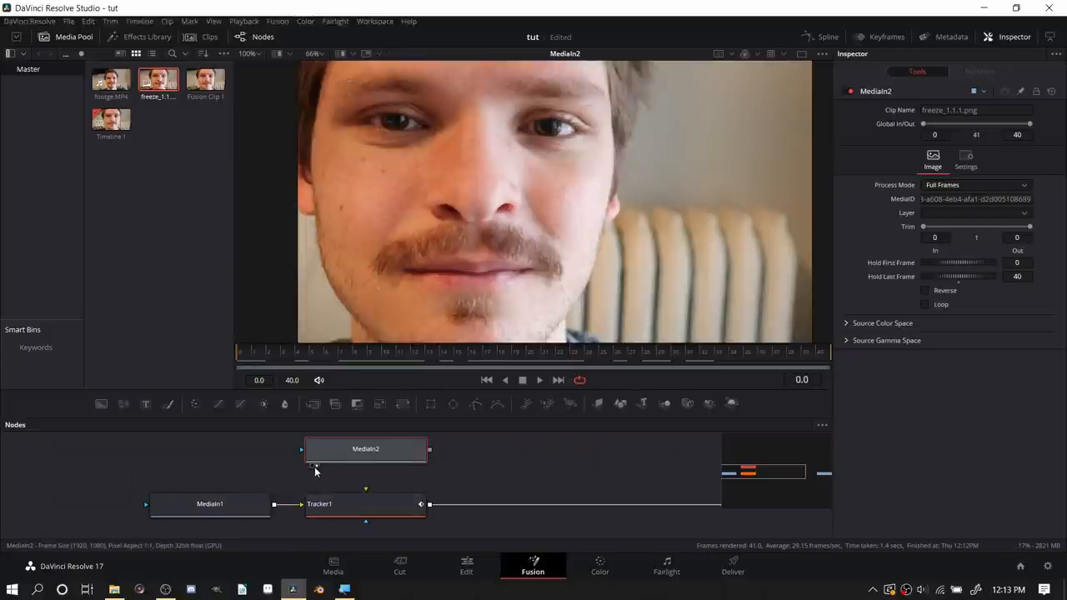
{"action": "mouse_move", "coordinate": [324, 472]}
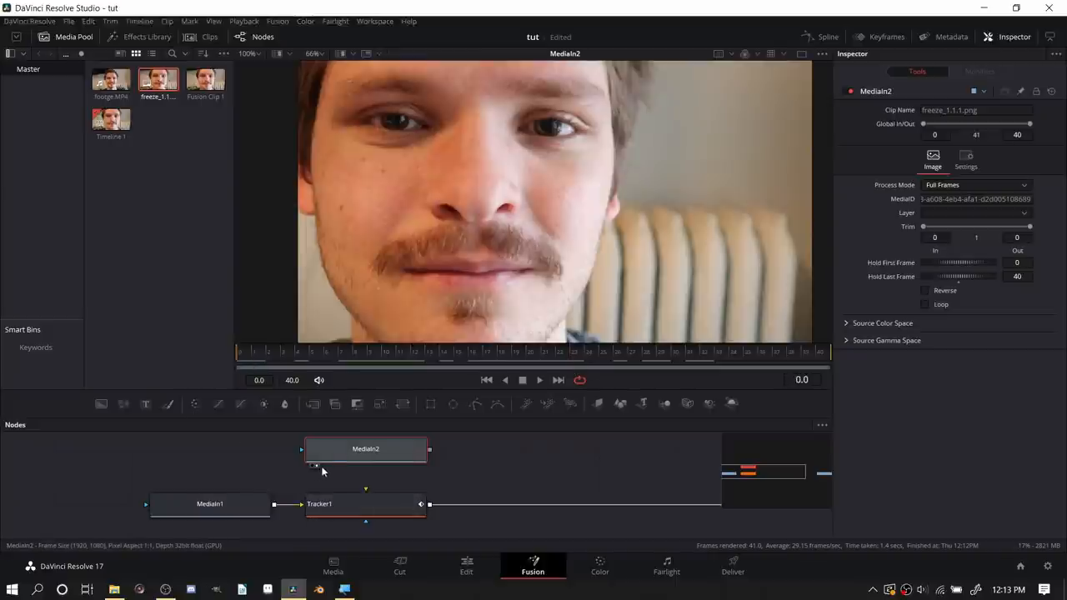
- Connect MediaIn2's output to Tracker1's foreground input and select Tracker1
{"action": "left_click", "coordinate": [209, 504]}
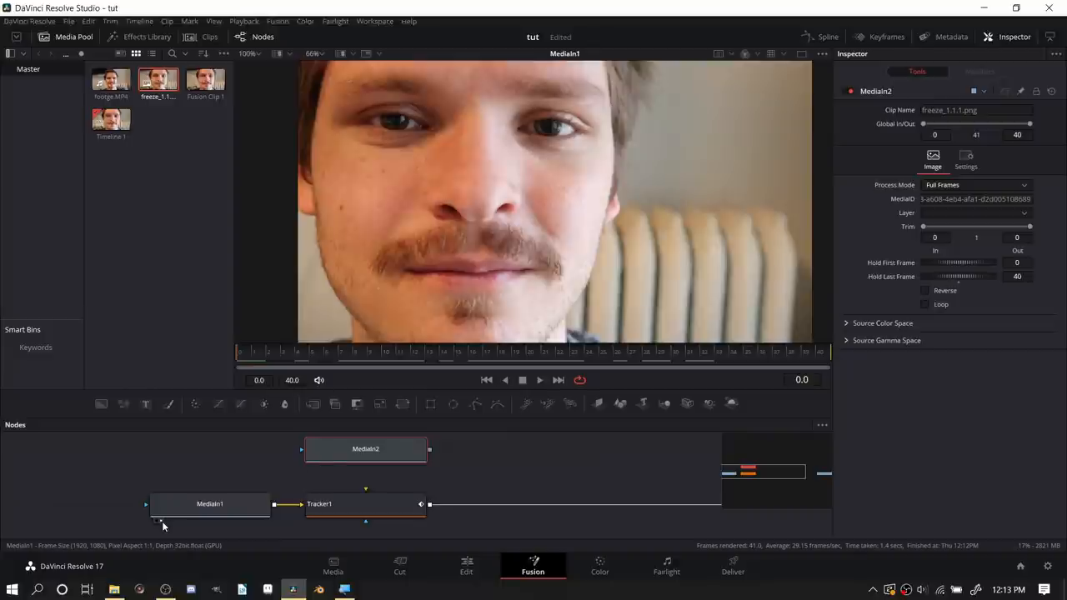
{"action": "mouse_move", "coordinate": [219, 407]}
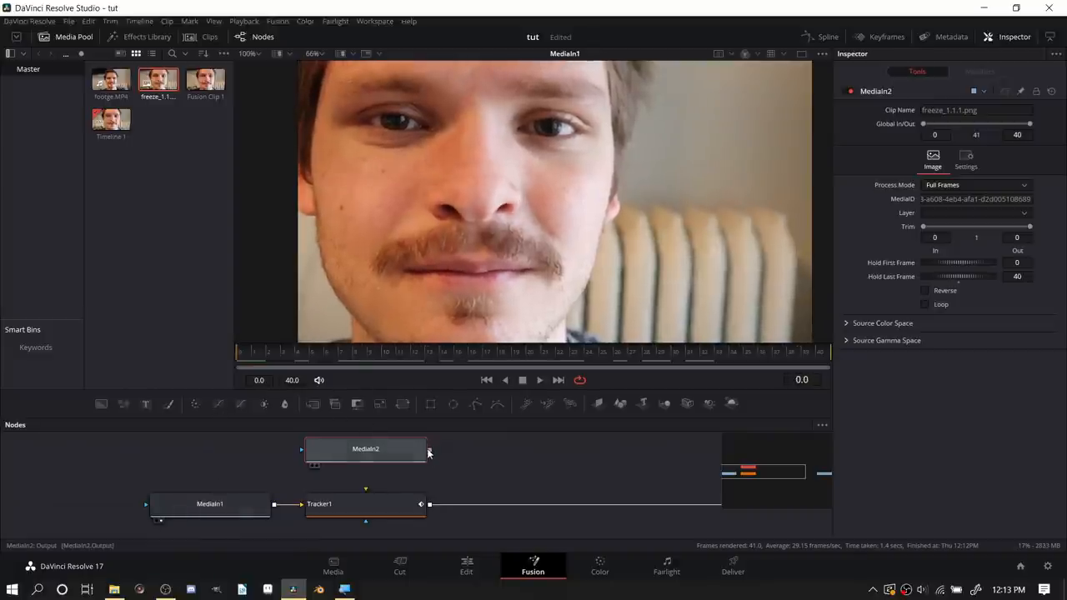
{"action": "left_click_drag", "start_coordinate": [210, 504], "coordinate": [126, 492]}
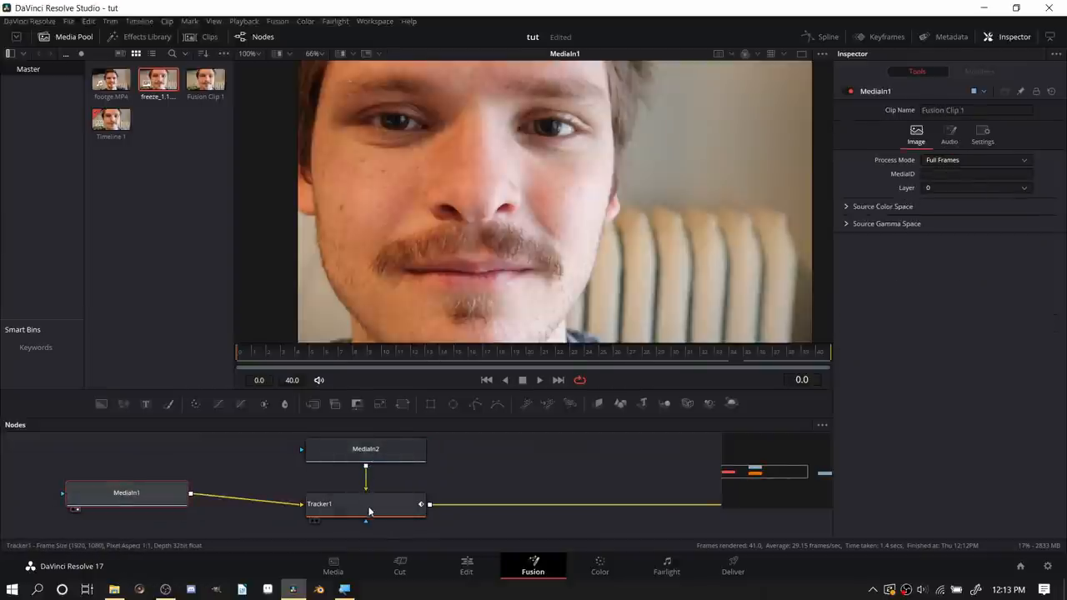
{"action": "left_click", "coordinate": [322, 503]}
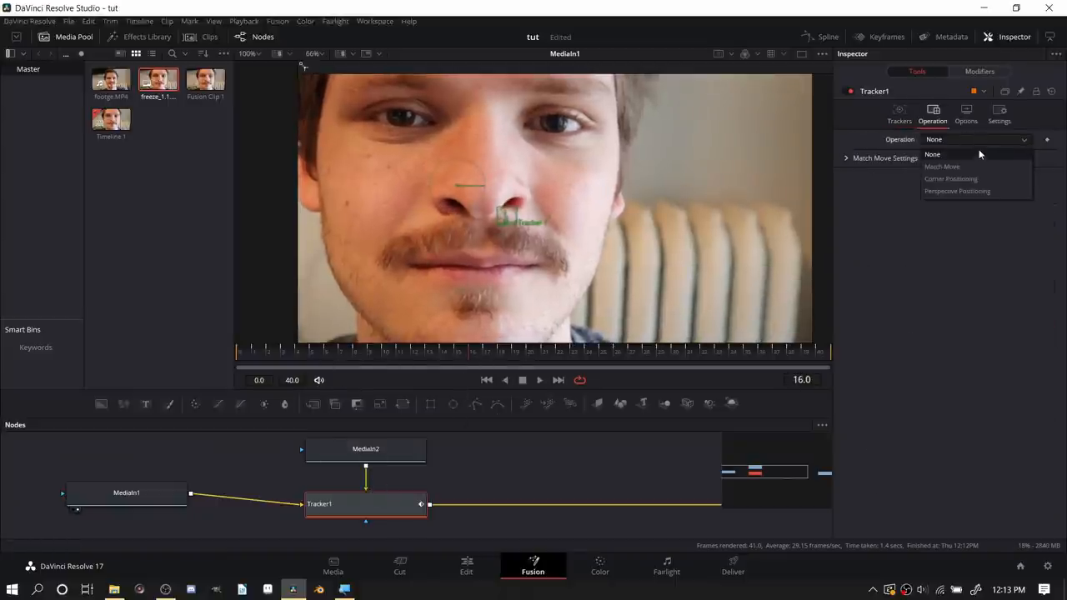
- Set Tracker1's operation to Match Move and add a Polygon mask around the nose
{"action": "left_click", "coordinate": [943, 166]}
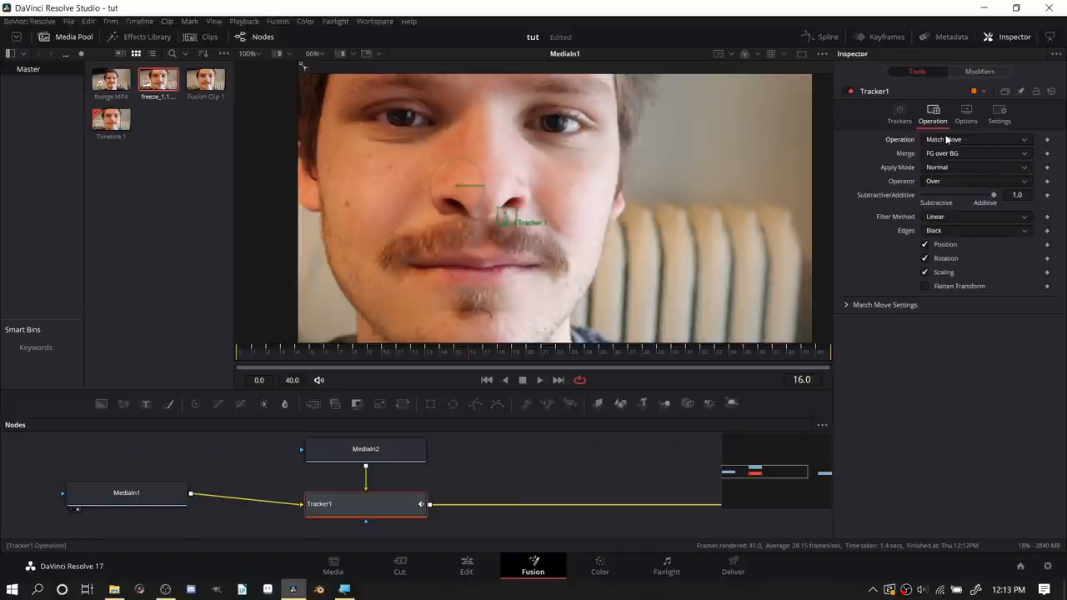
{"action": "mouse_move", "coordinate": [472, 353]}
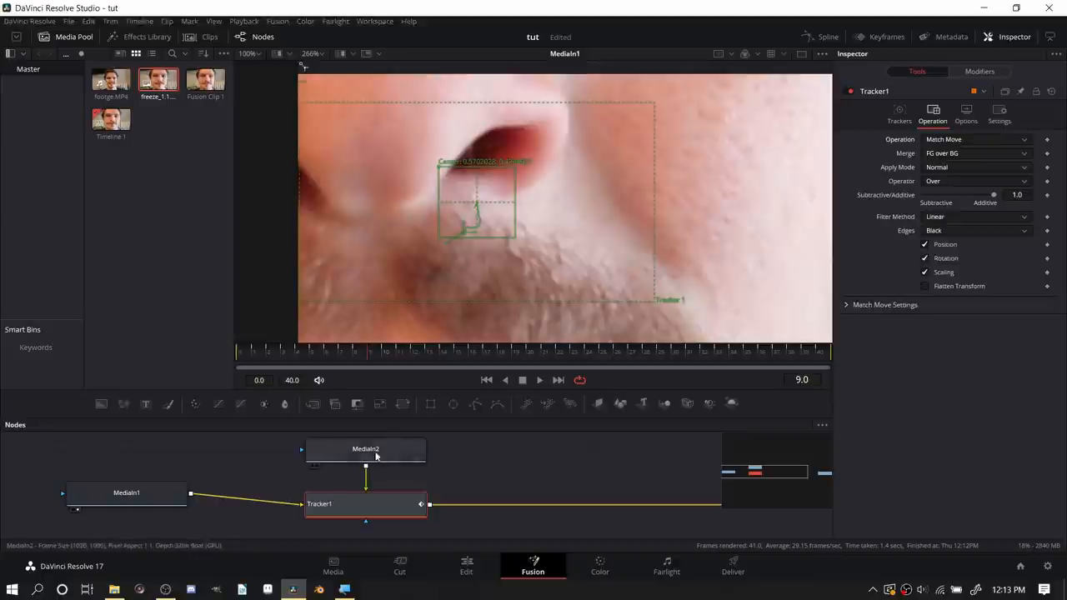
{"action": "left_click", "coordinate": [467, 353]}
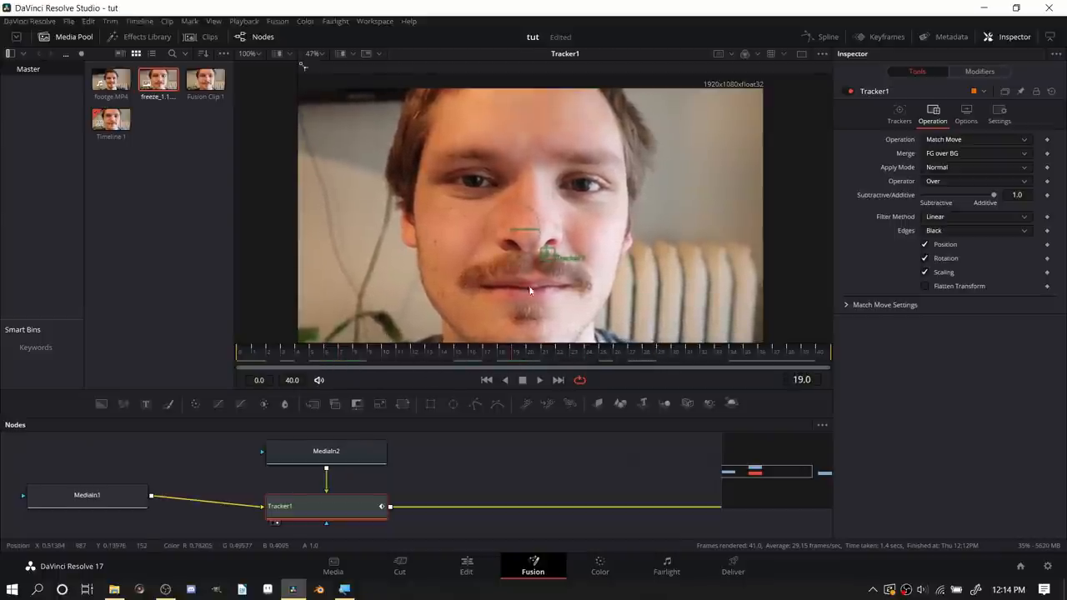
{"action": "left_click", "coordinate": [78, 504]}
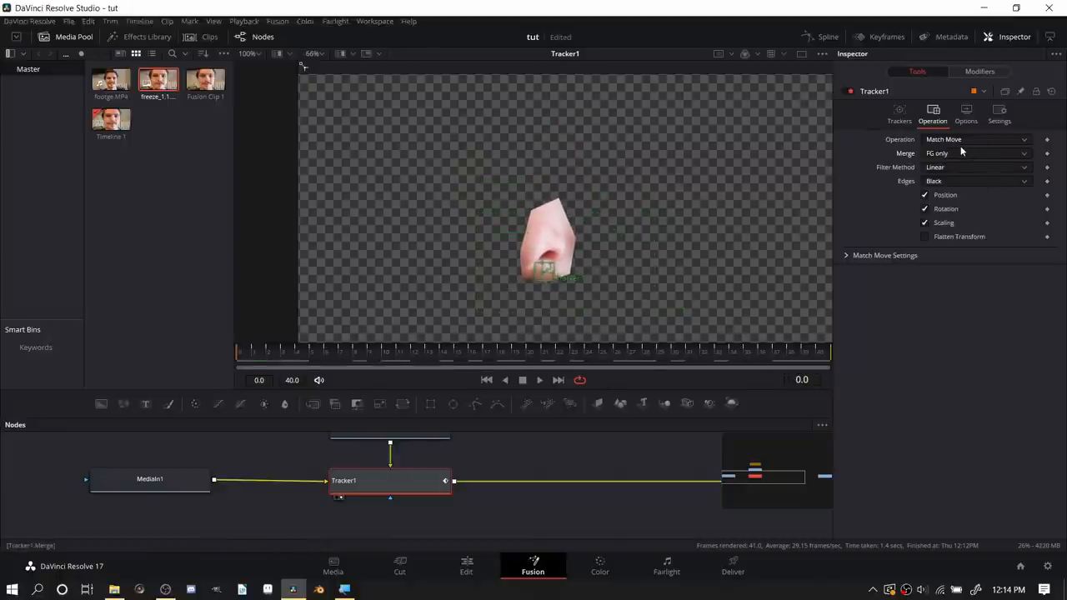
- Set the merge to FG over BG and check the nose overlay at a later frame
{"action": "left_click", "coordinate": [984, 153]}
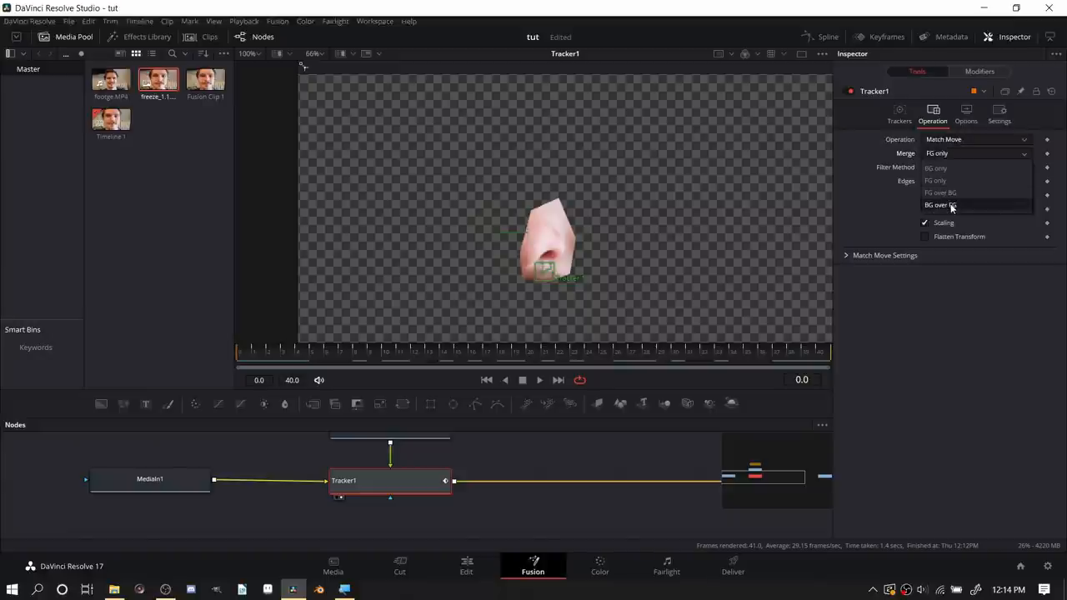
{"action": "left_click", "coordinate": [940, 205]}
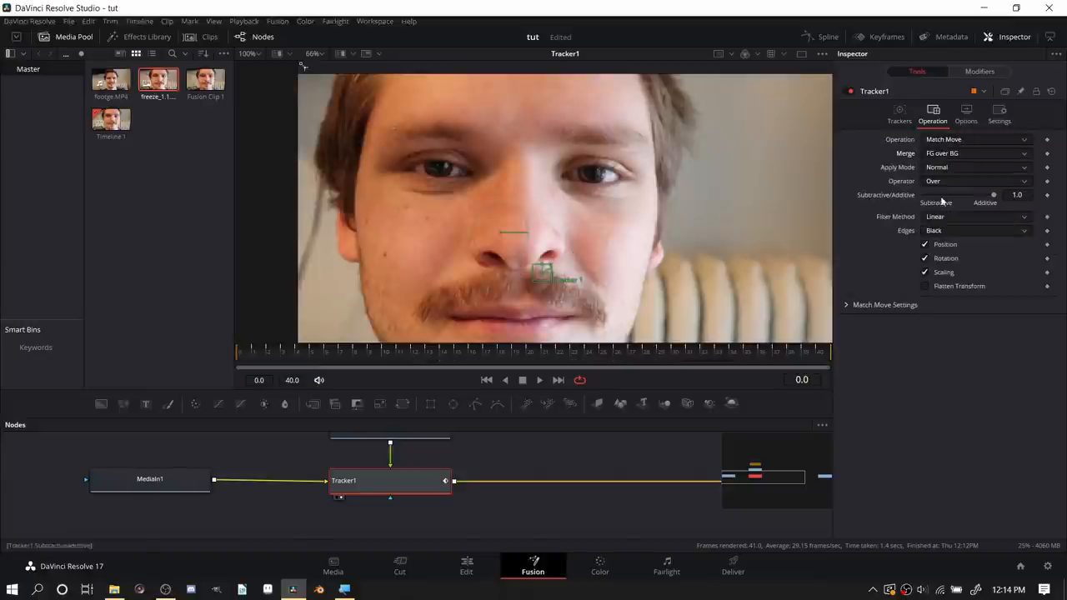
{"action": "left_click", "coordinate": [408, 353]}
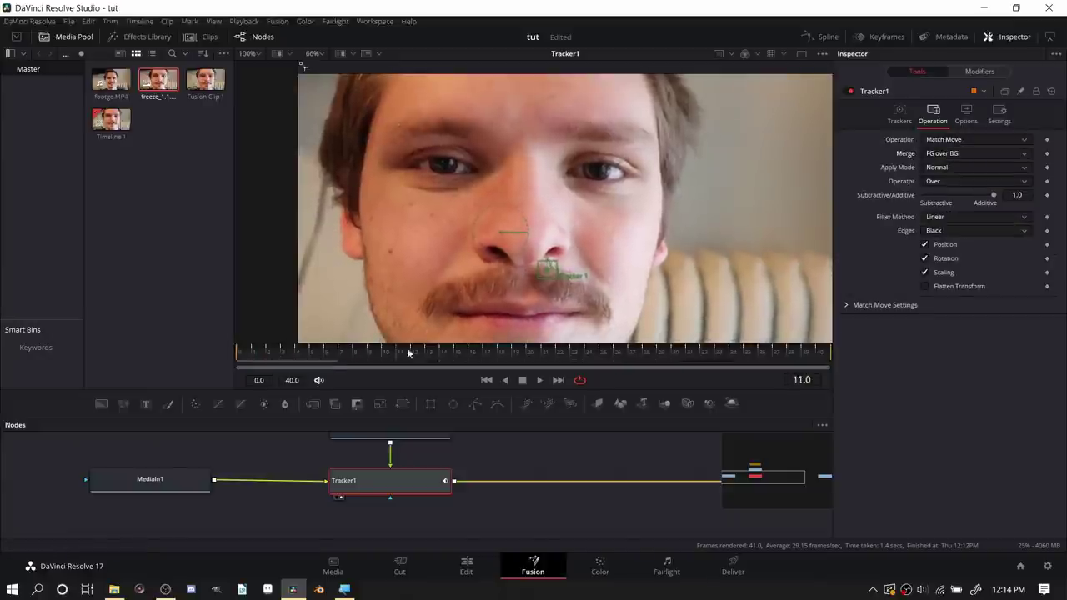
{"action": "left_click", "coordinate": [299, 355]}
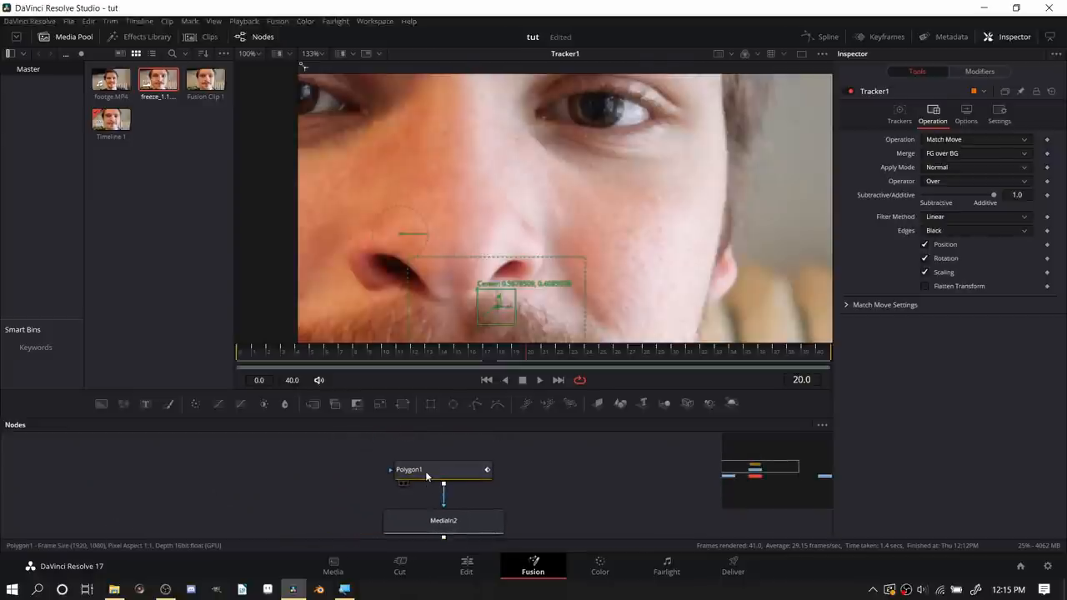
- Select Polygon1 and raise its Soft Edge slider in the Inspector
{"action": "left_click", "coordinate": [421, 470]}
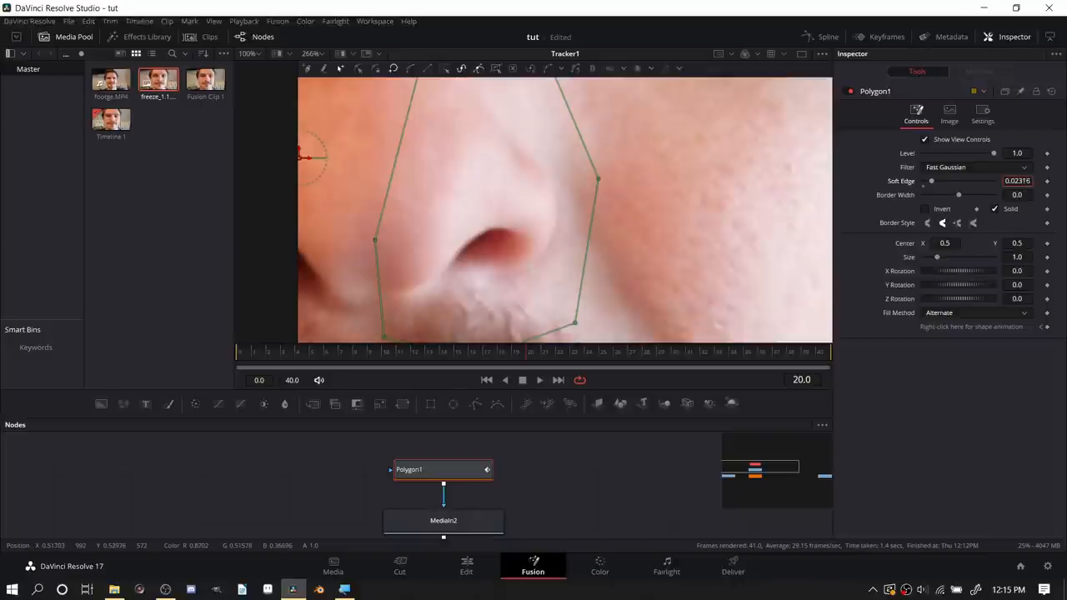
{"action": "left_click_drag", "start_coordinate": [932, 181], "coordinate": [928, 181]}
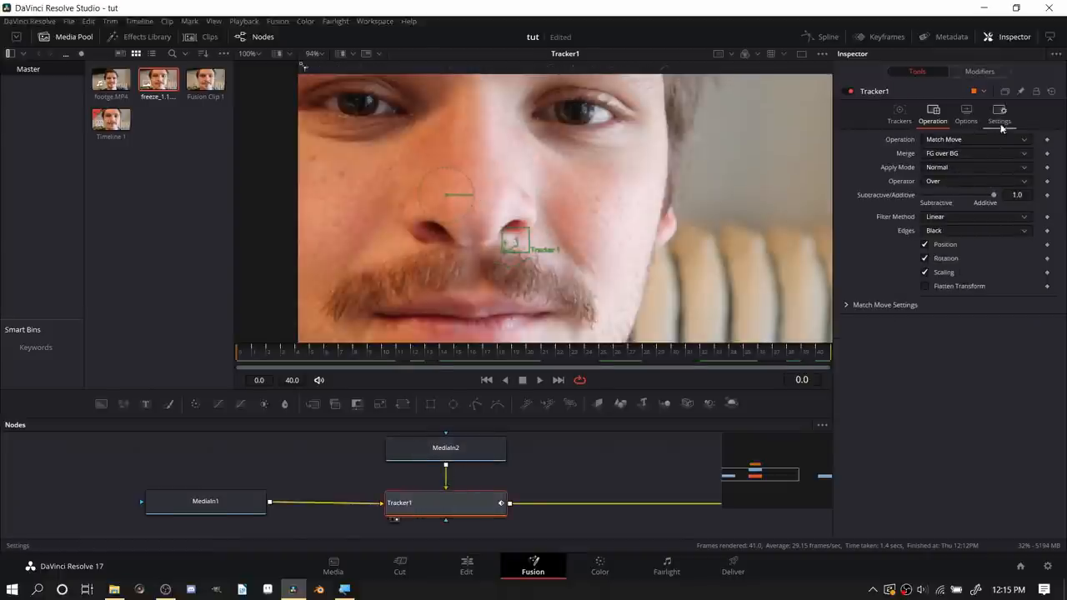
- Test Tracker1's Blend slider, keep it at 1.0 with a keyframe, and scrub to frame 38
{"action": "left_click", "coordinate": [1001, 112]}
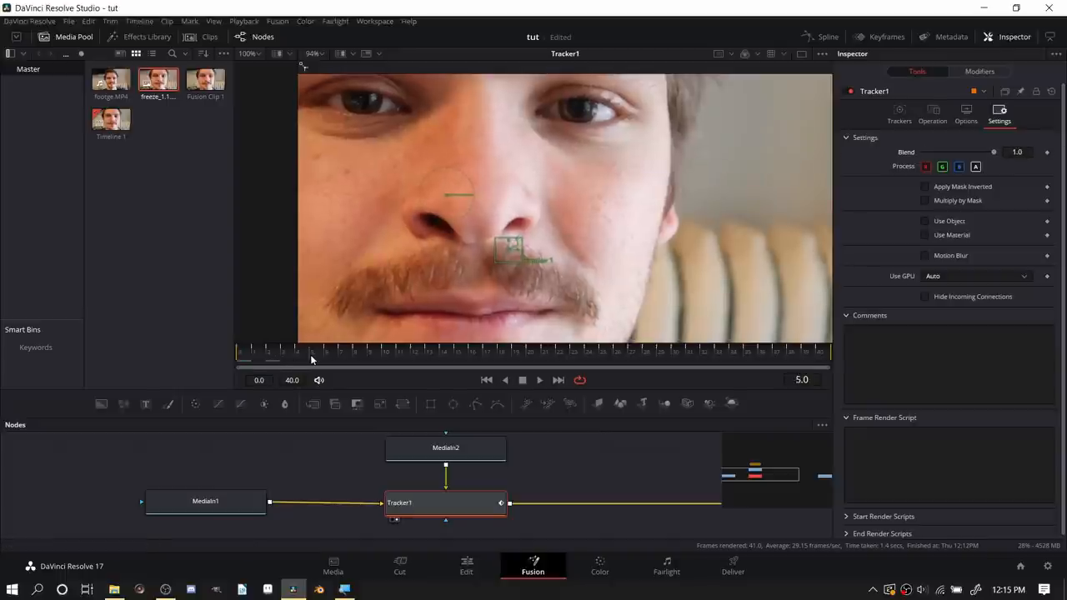
{"action": "left_click_drag", "start_coordinate": [994, 152], "coordinate": [958, 152]}
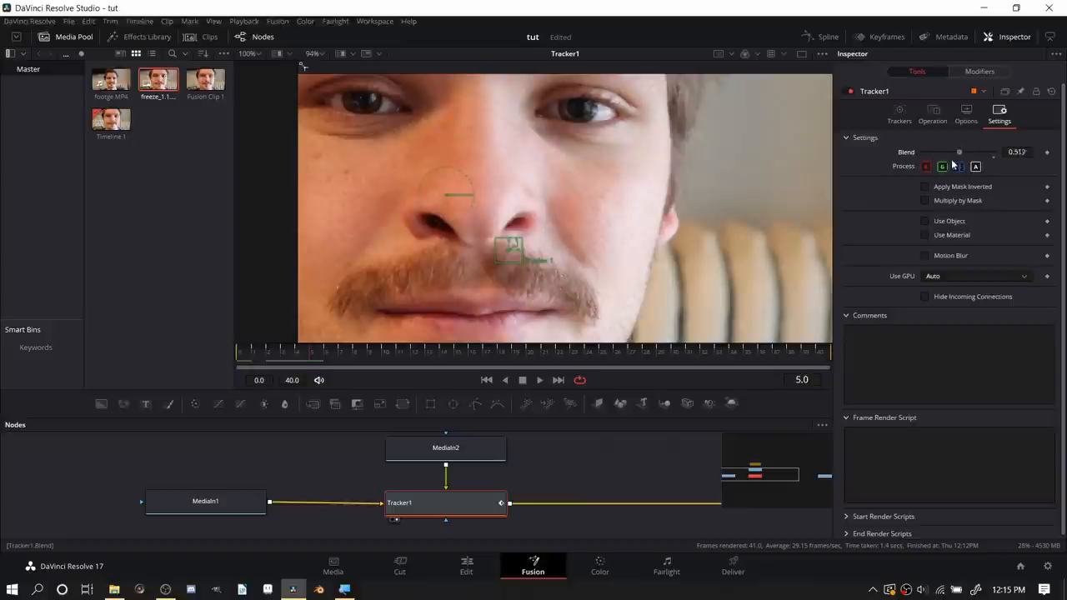
{"action": "left_click_drag", "start_coordinate": [959, 152], "coordinate": [994, 152]}
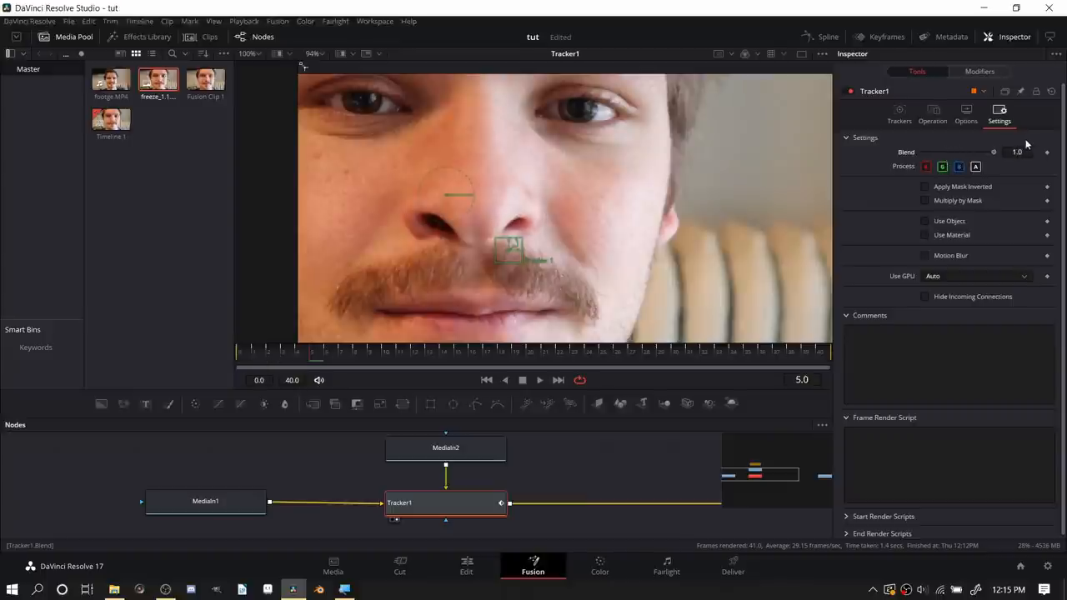
{"action": "left_click", "coordinate": [782, 345]}
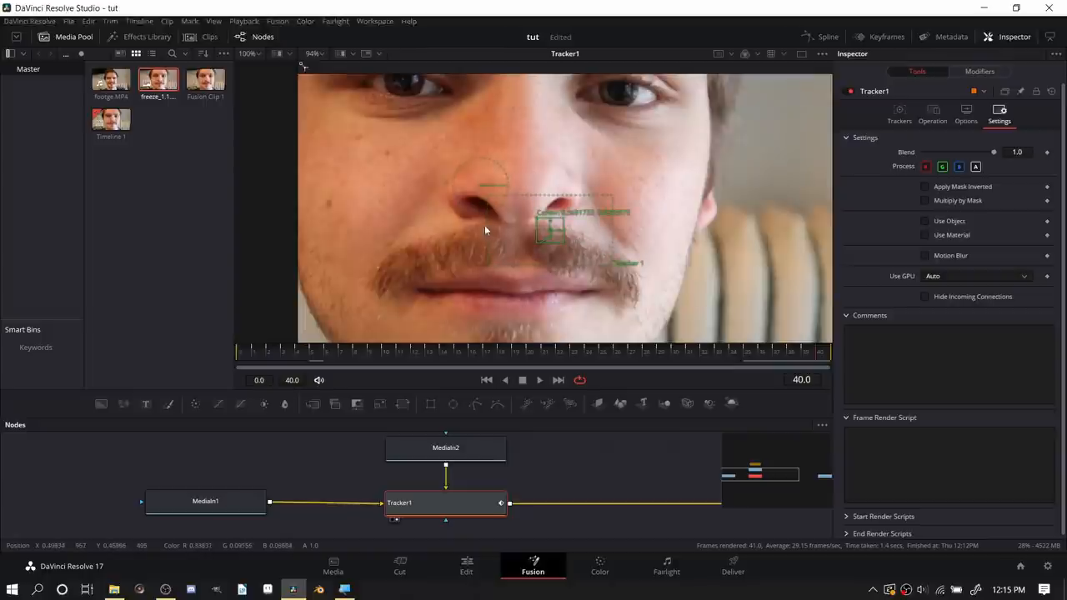
{"action": "mouse_move", "coordinate": [593, 261]}
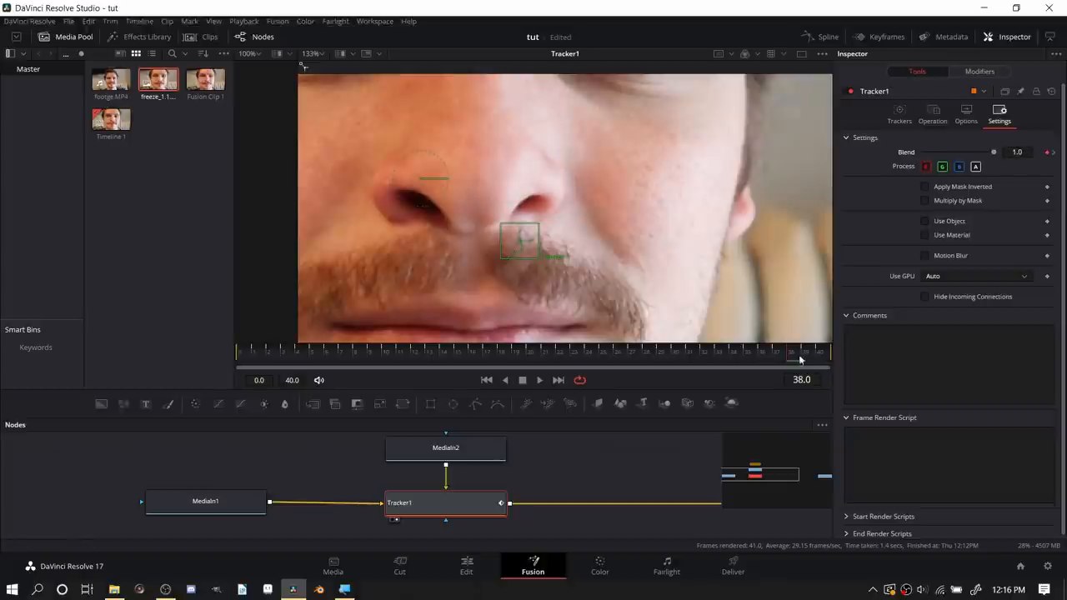
{"action": "left_click_drag", "start_coordinate": [790, 355], "coordinate": [759, 354]}
{"action": "type", "text": "g"}
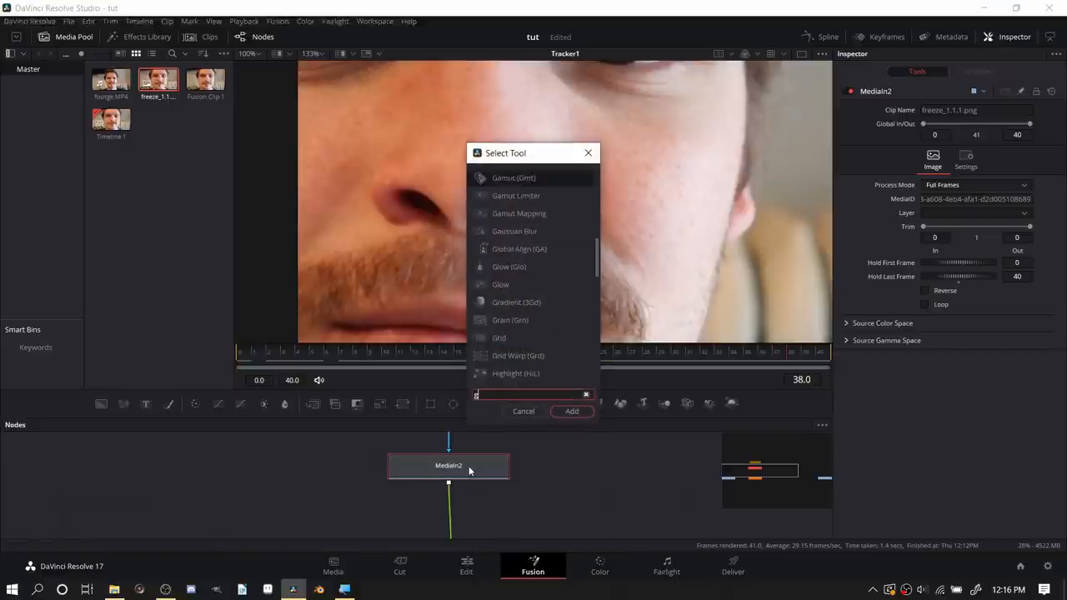
- Search tools for 'grid' and add a Grid Warp node after MediaIn2
{"action": "type", "text": "rid"}
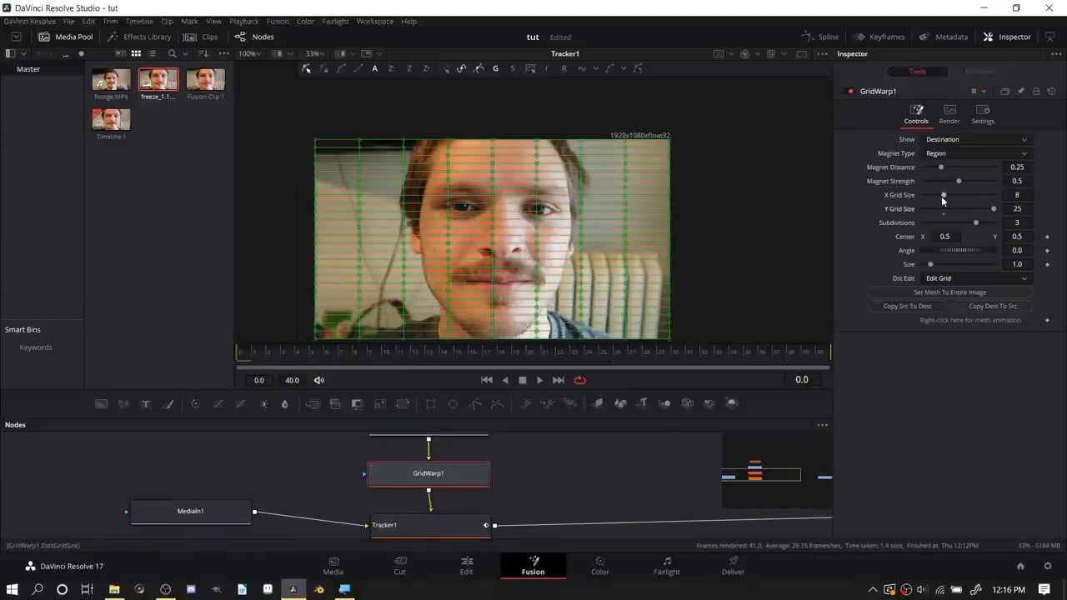
- Widen the grid density, set Magnet Distance to 0.038, and drag grid points around the nostril
{"action": "left_click_drag", "start_coordinate": [943, 194], "coordinate": [993, 194]}
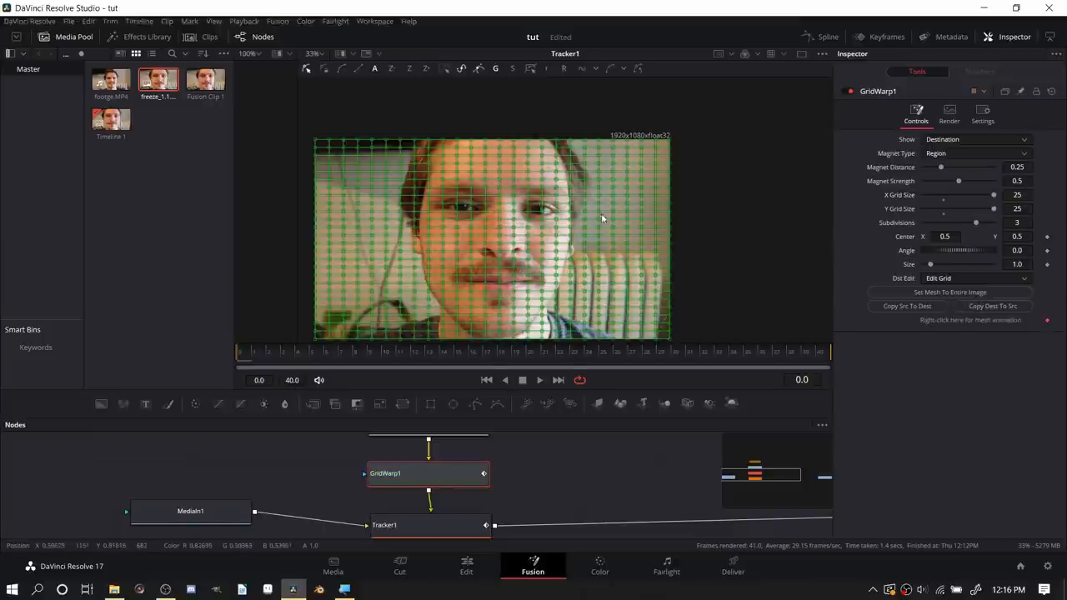
{"action": "mouse_move", "coordinate": [811, 360]}
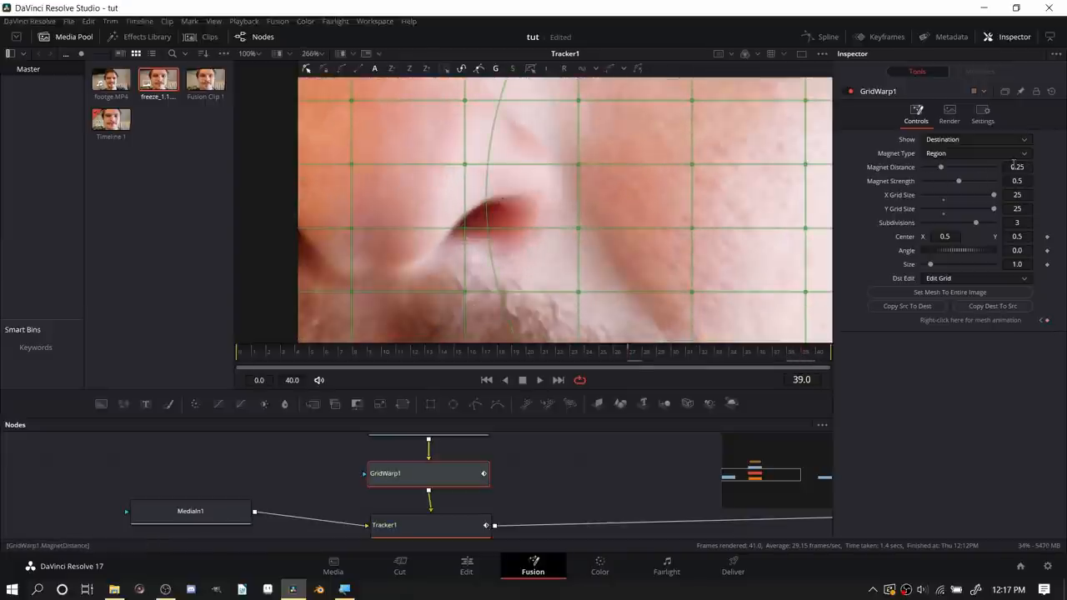
{"action": "left_click_drag", "start_coordinate": [941, 167], "coordinate": [928, 167]}
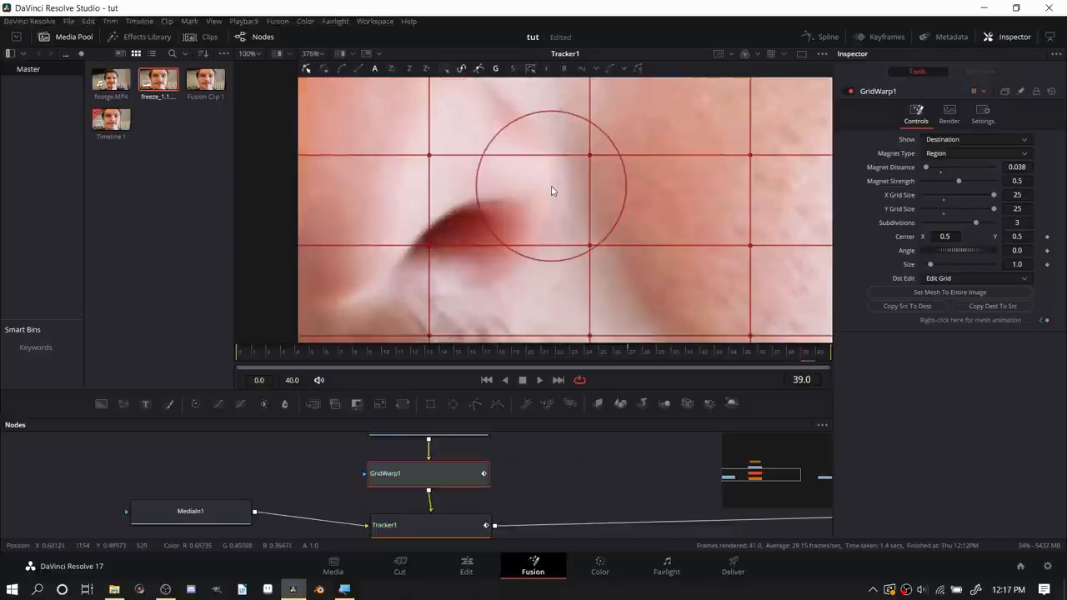
{"action": "left_click_drag", "start_coordinate": [550, 191], "coordinate": [597, 162]}
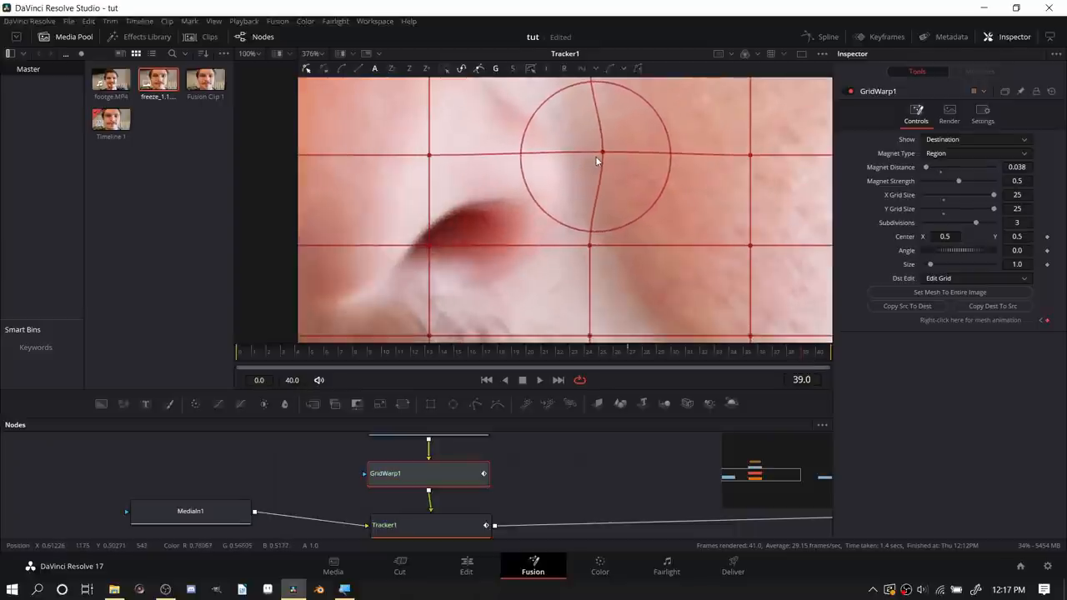
{"action": "left_click_drag", "start_coordinate": [596, 160], "coordinate": [605, 249]}
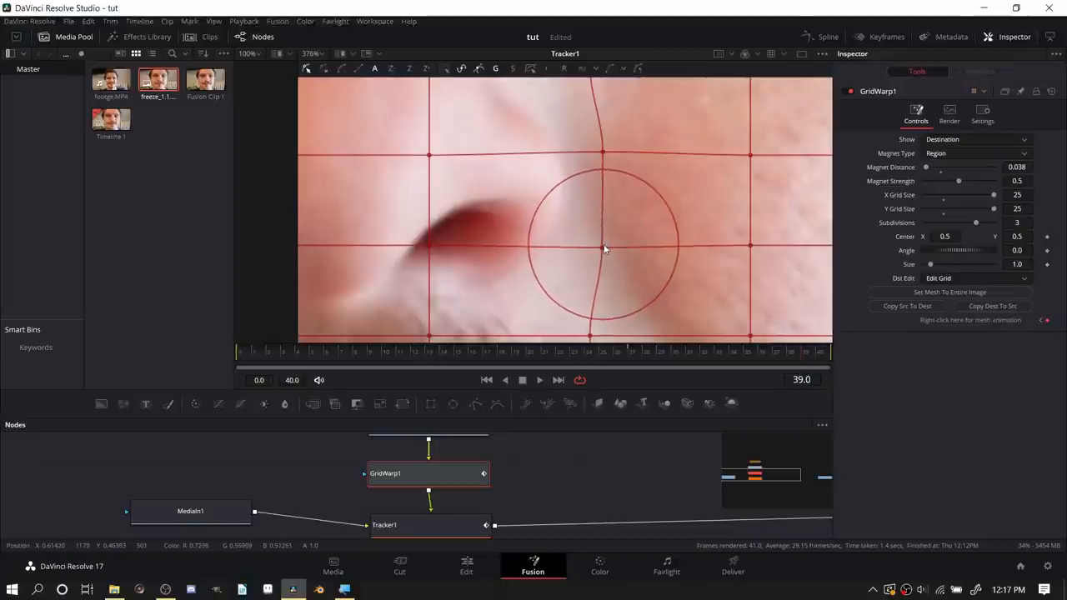
{"action": "left_click_drag", "start_coordinate": [605, 246], "coordinate": [425, 242]}
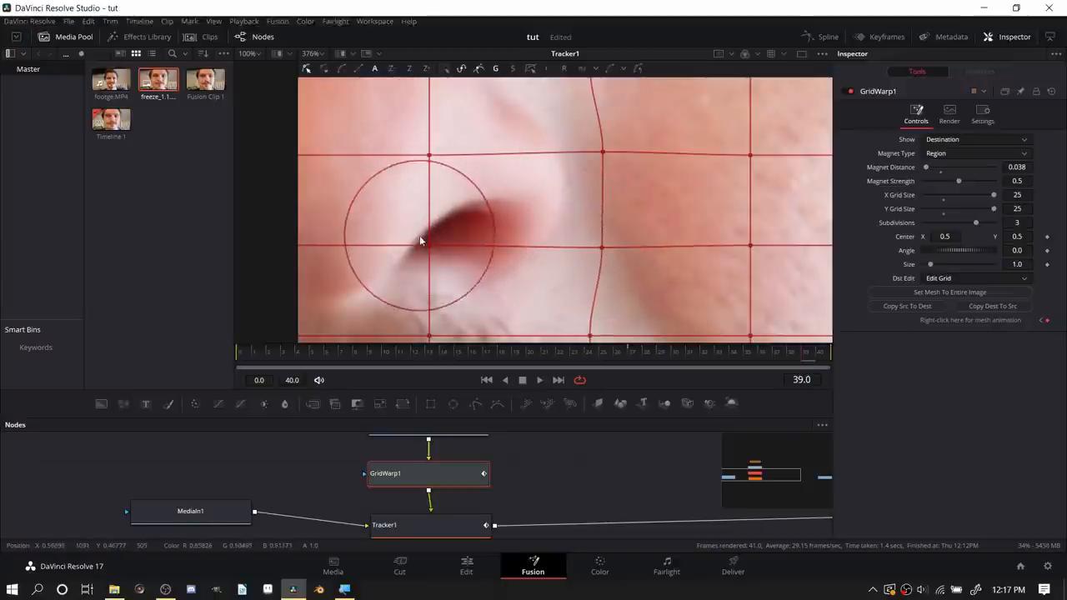
{"action": "left_click_drag", "start_coordinate": [421, 242], "coordinate": [448, 238]}
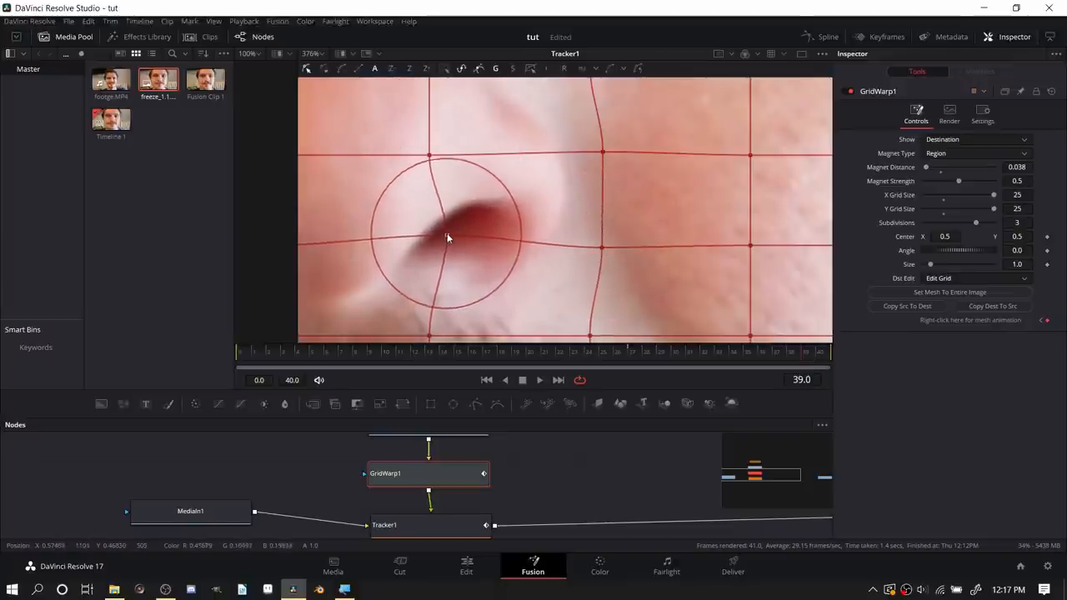
{"action": "left_click_drag", "start_coordinate": [446, 237], "coordinate": [600, 163]}
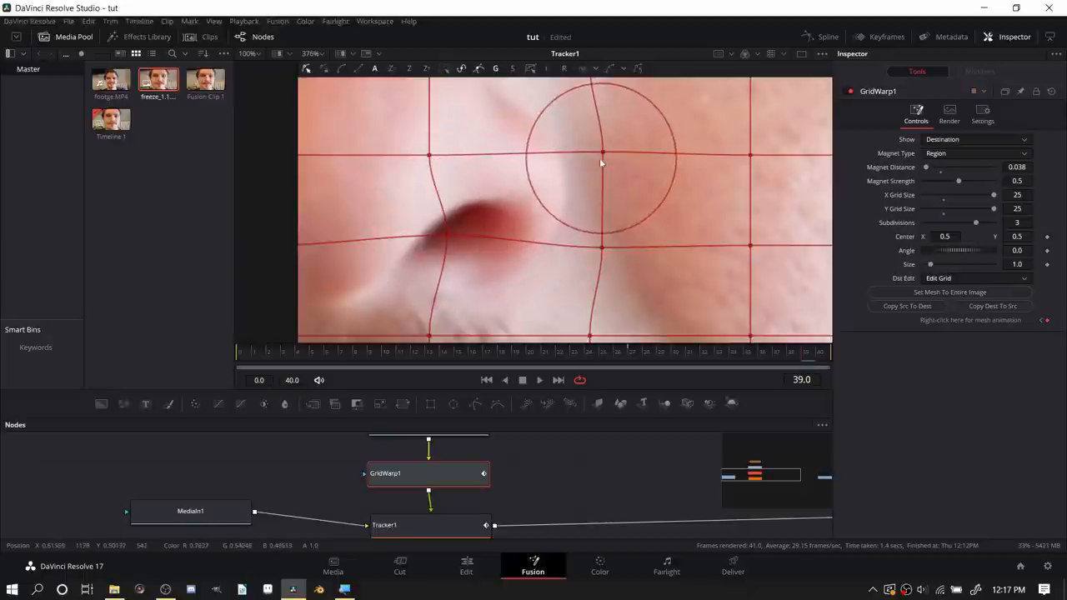
{"action": "left_click_drag", "start_coordinate": [600, 162], "coordinate": [433, 151]}
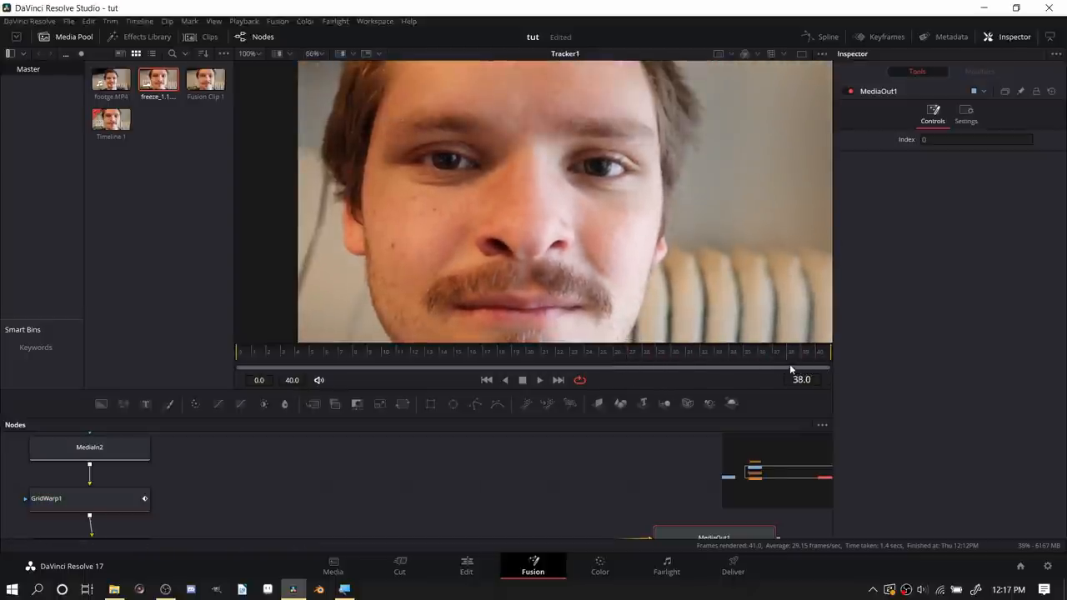
- Enable motion blur on Tracker1 with quality 3 and shutter angle 100
{"action": "left_click", "coordinate": [817, 354]}
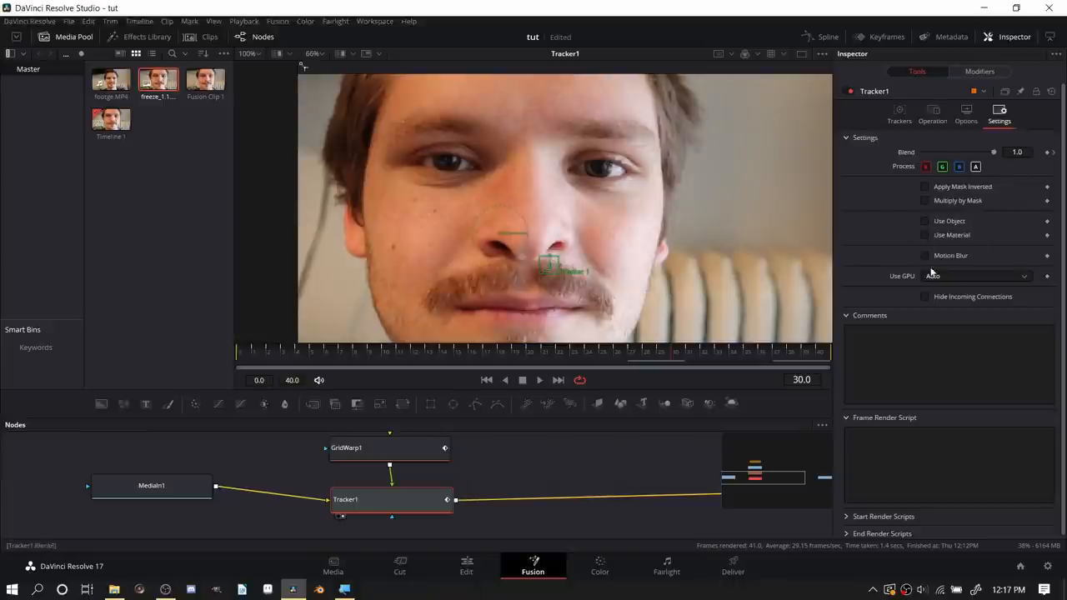
{"action": "left_click", "coordinate": [927, 256]}
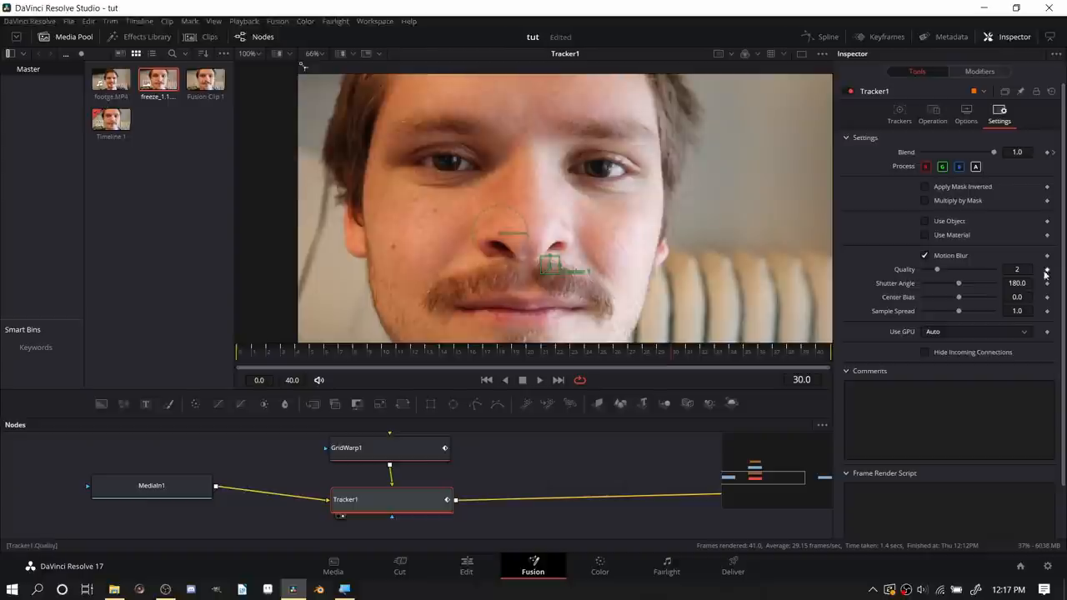
{"action": "left_click", "coordinate": [1017, 269]}
{"action": "type", "text": "3"}
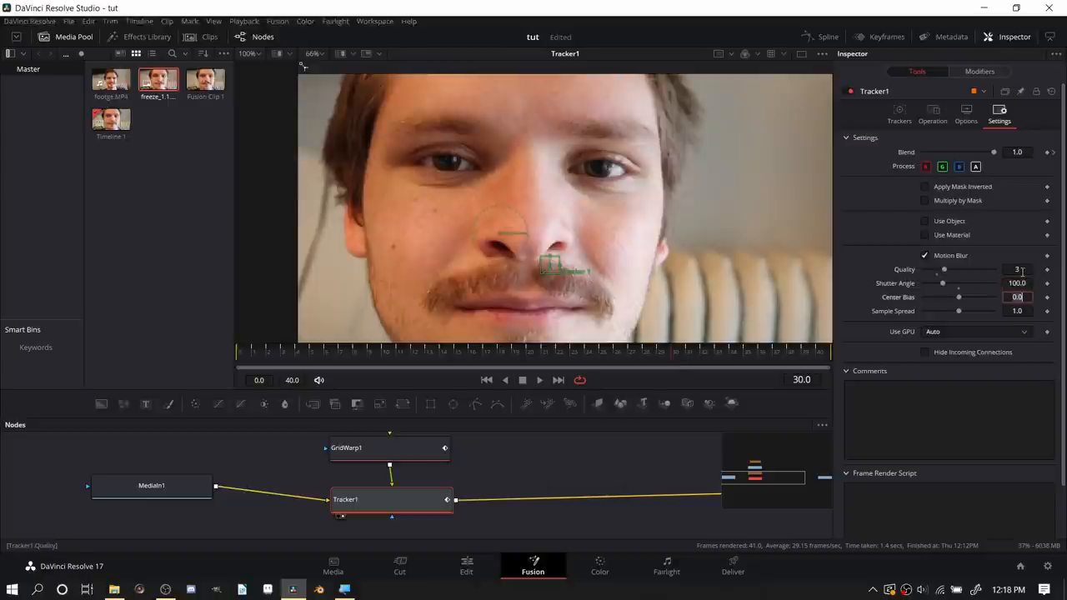
- Enable motion blur on GridWarp1 with quality 3 and shutter angle 100
{"action": "left_click", "coordinate": [348, 448]}
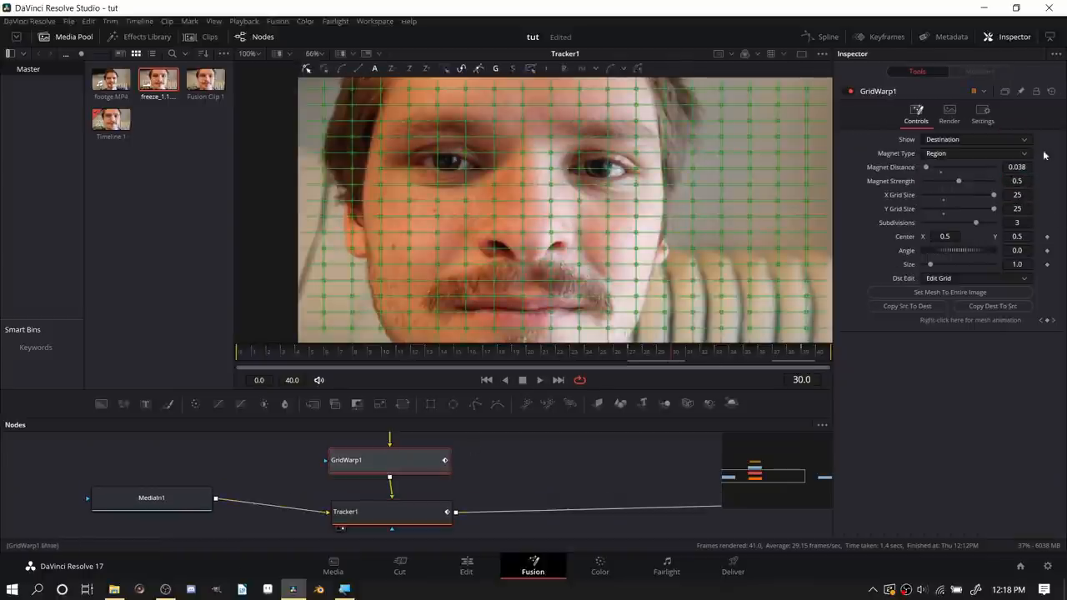
{"action": "left_click", "coordinate": [982, 113]}
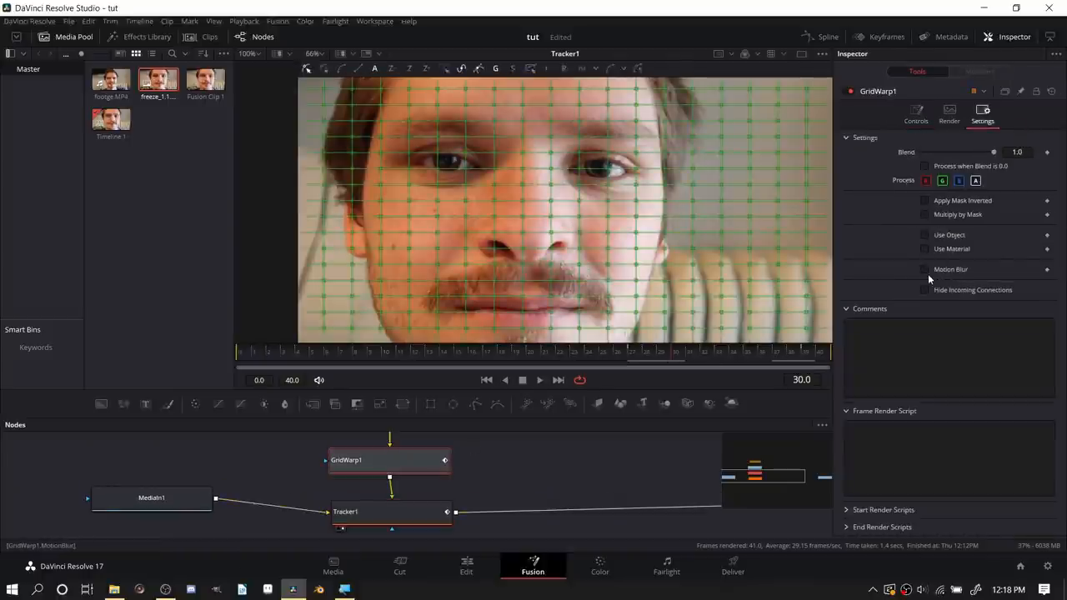
{"action": "left_click", "coordinate": [926, 268]}
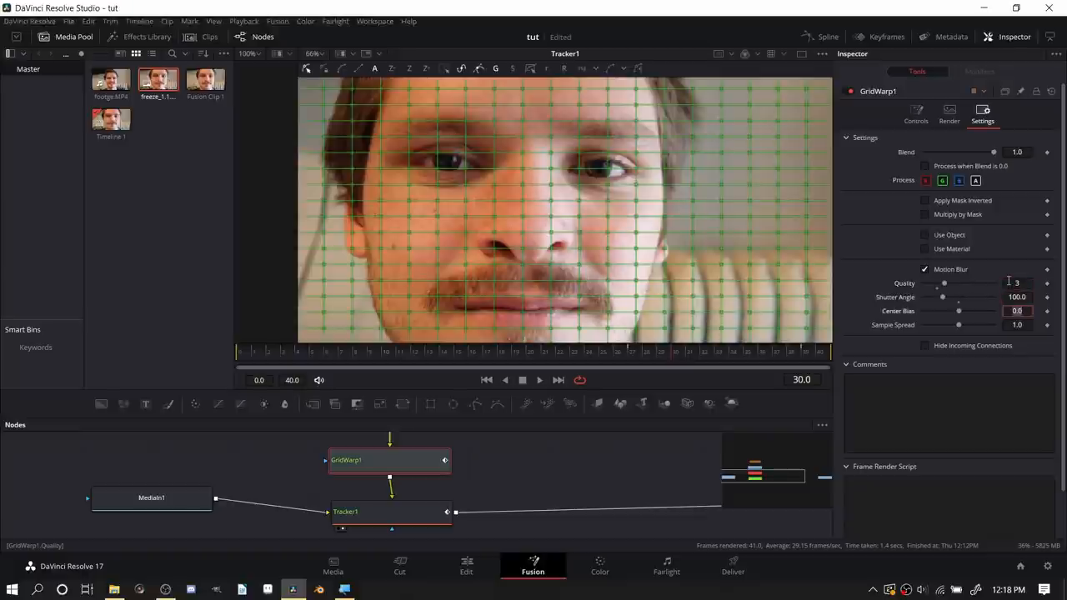
{"action": "left_click", "coordinate": [643, 472]}
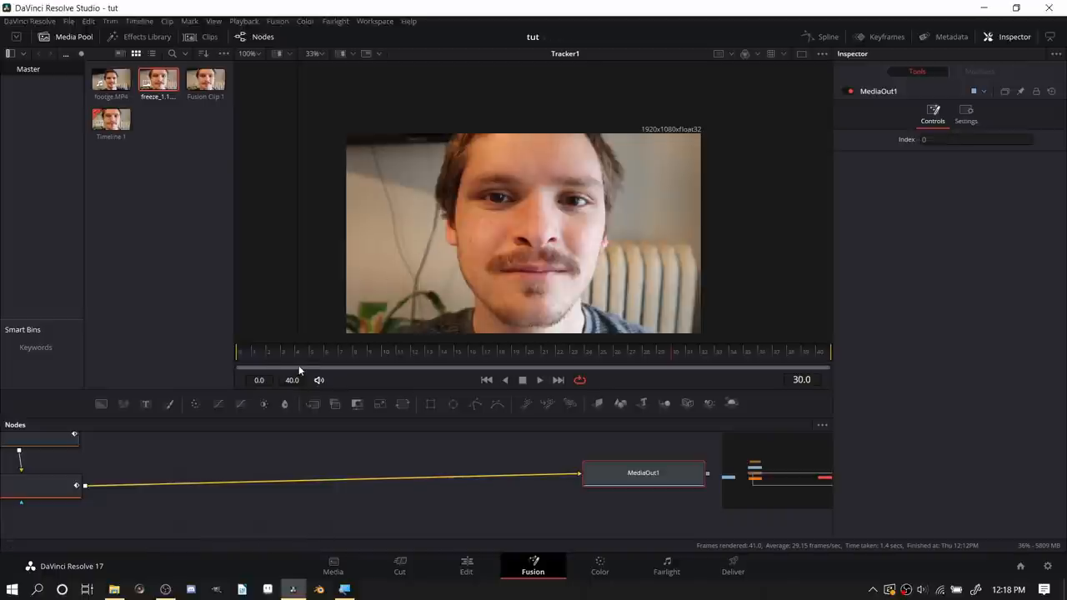
- Return the playhead to the start and play back the finished nose-warp composite
{"action": "left_click", "coordinate": [538, 380]}
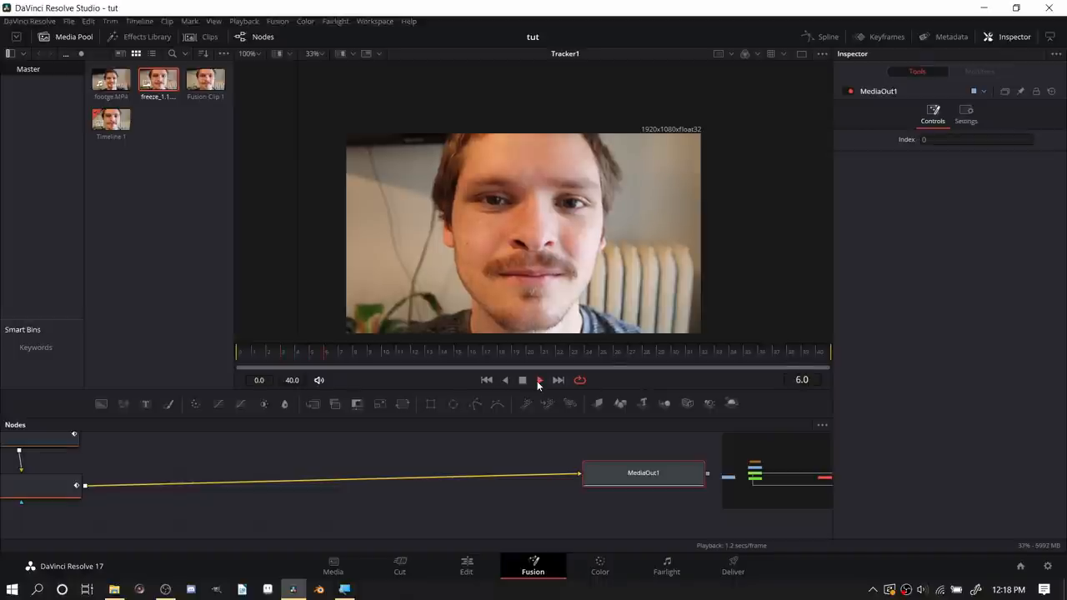
{"action": "left_click", "coordinate": [539, 381]}
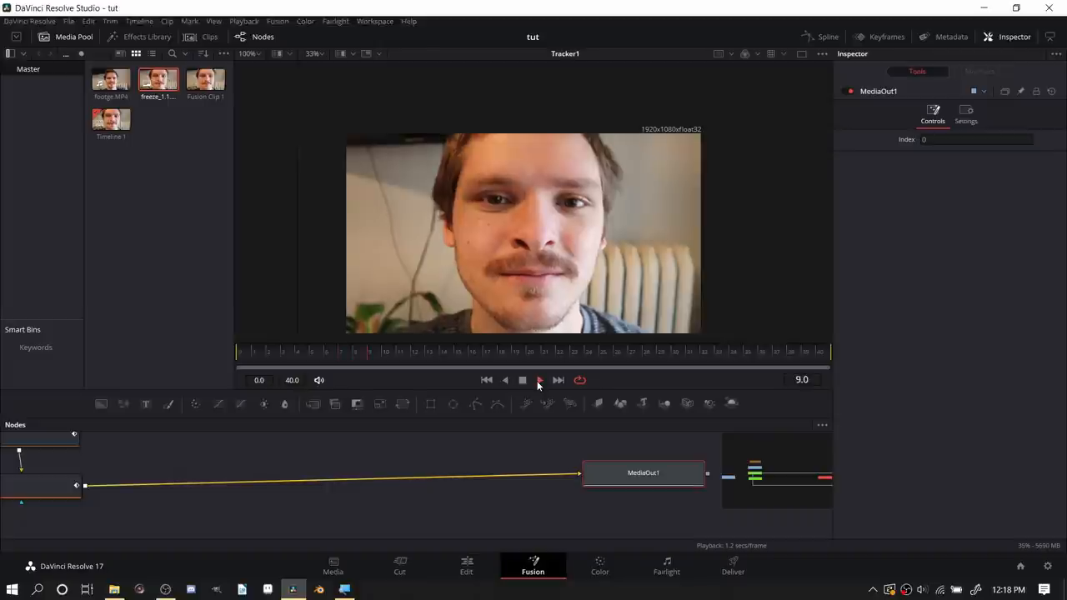
{"action": "left_click", "coordinate": [539, 381]}
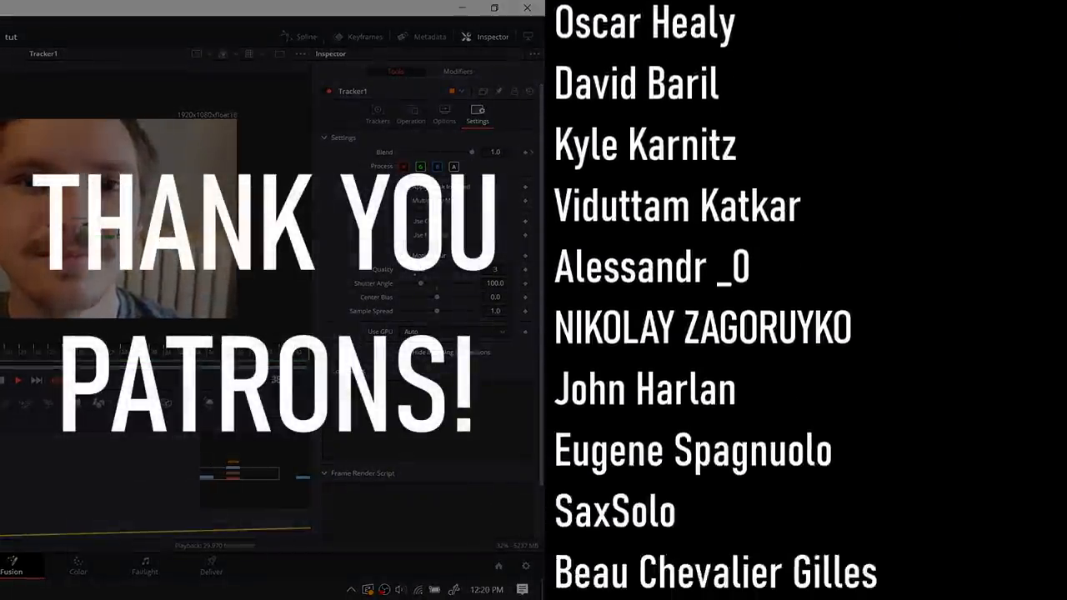
{"action": "scroll", "scroll_direction": "down", "scroll_amount": 3}
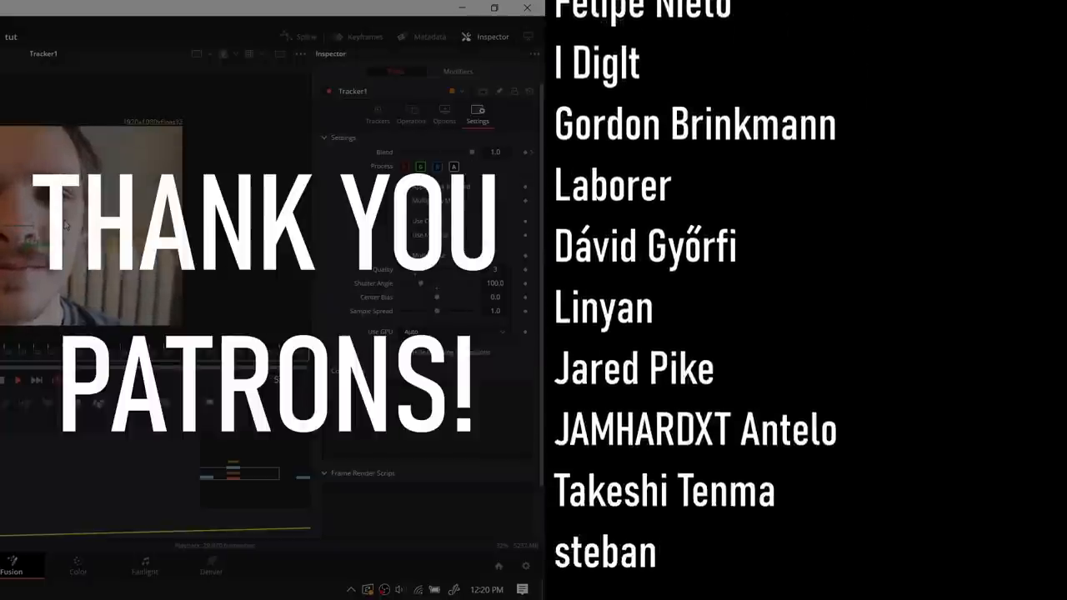
{"action": "scroll", "scroll_direction": "down", "scroll_amount": 3}
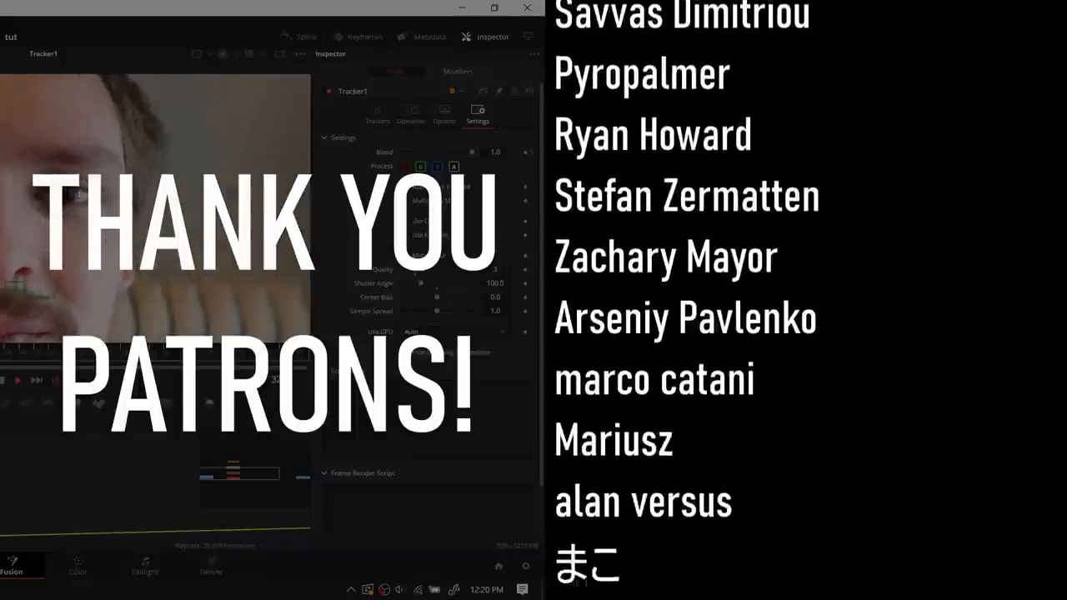
{"action": "scroll", "scroll_direction": "down", "scroll_amount": 3}
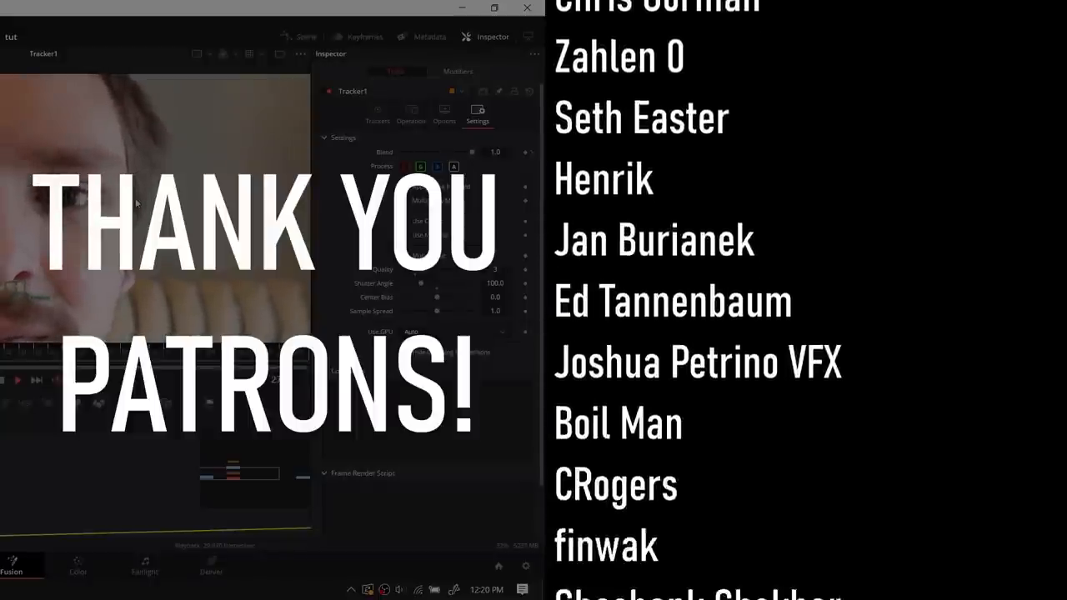
{"action": "scroll", "scroll_direction": "down", "scroll_amount": 3}
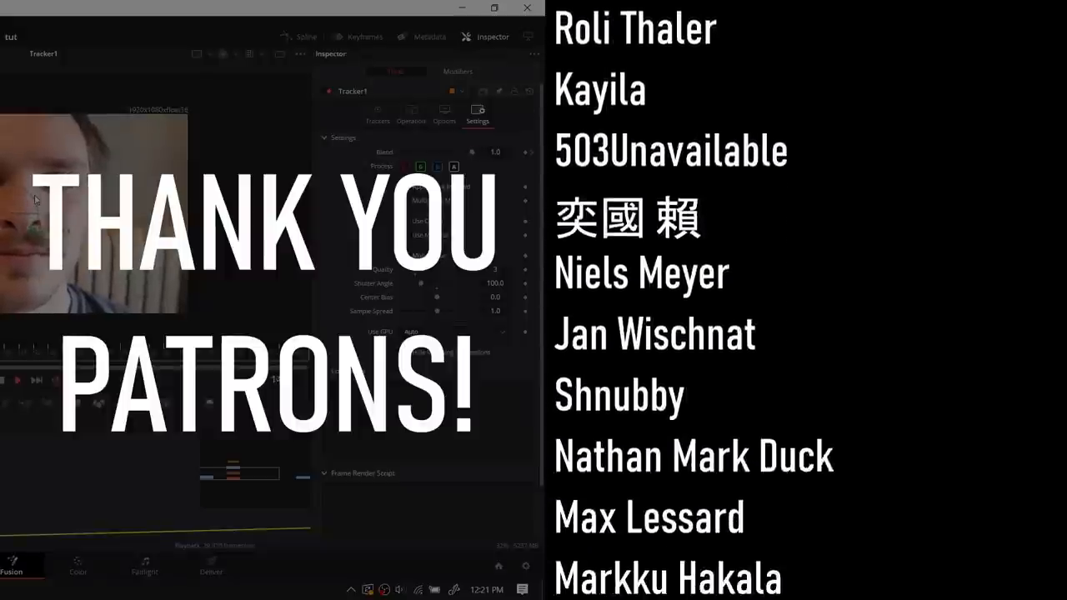
{"action": "scroll", "scroll_direction": "down", "scroll_amount": 3}
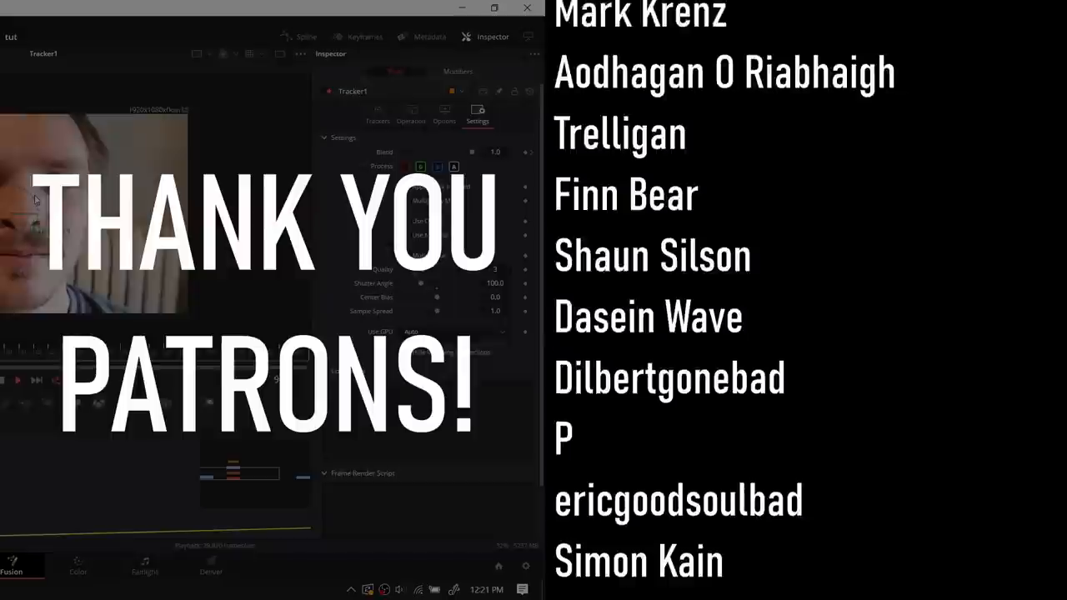